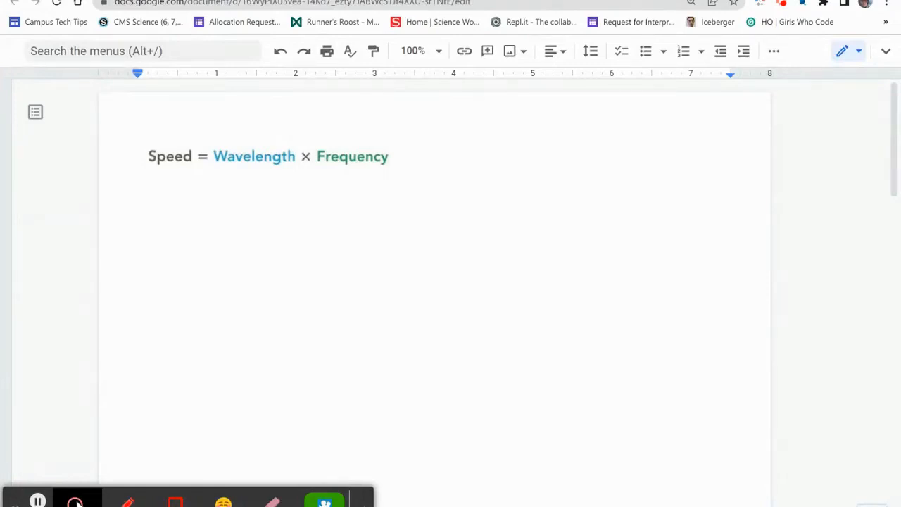
Select the Speed = Wavelength × Frequency formula image.
{"action": "left_click", "coordinate": [275, 156]}
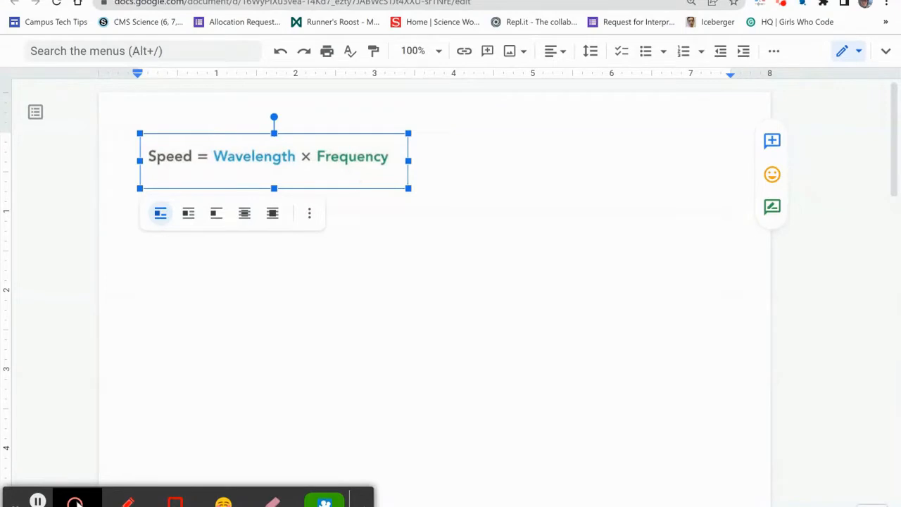
{"action": "mouse_move", "coordinate": [126, 501]}
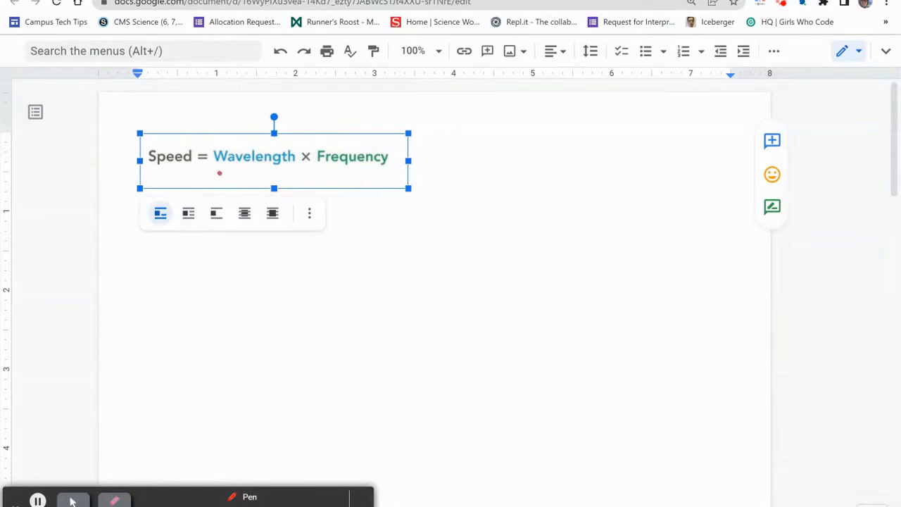
Underline Wavelength and Frequency in red and sketch a long wave and packed waves above them.
{"action": "left_click_drag", "start_coordinate": [220, 174], "coordinate": [285, 173]}
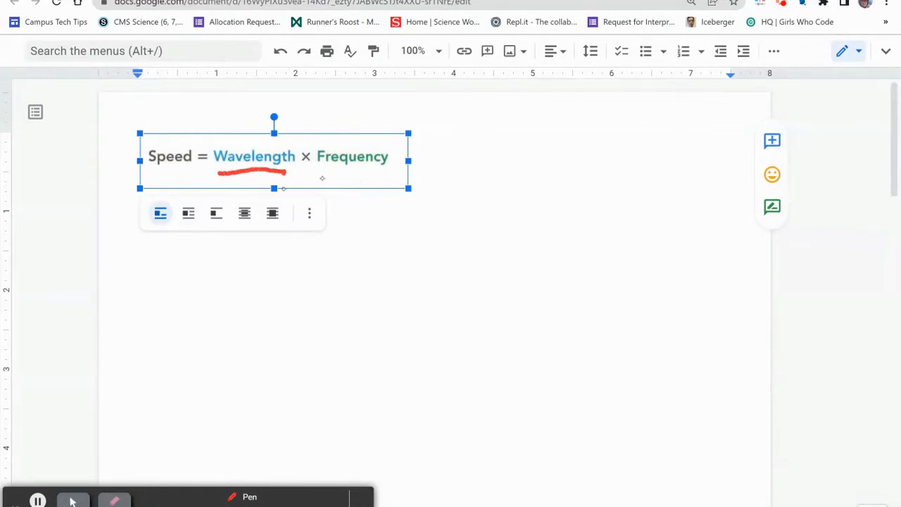
{"action": "left_click_drag", "start_coordinate": [318, 169], "coordinate": [388, 167]}
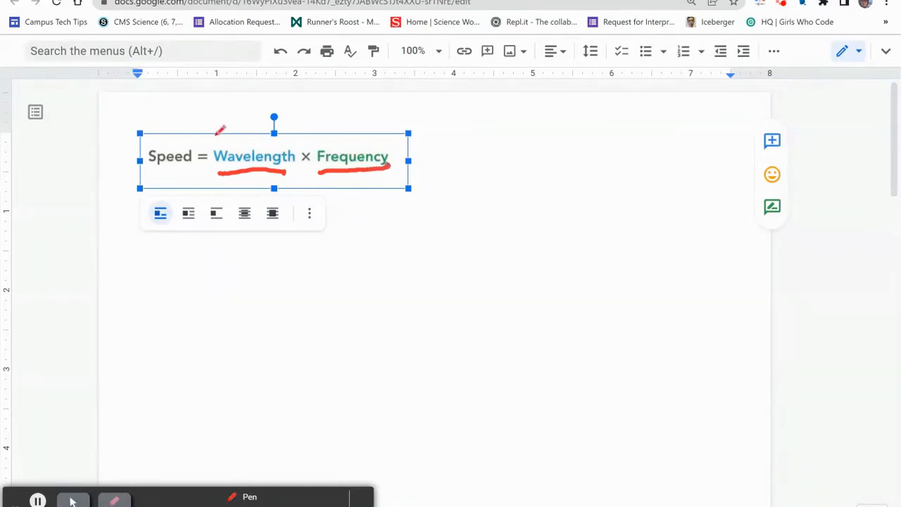
{"action": "left_click_drag", "start_coordinate": [212, 137], "coordinate": [229, 127]}
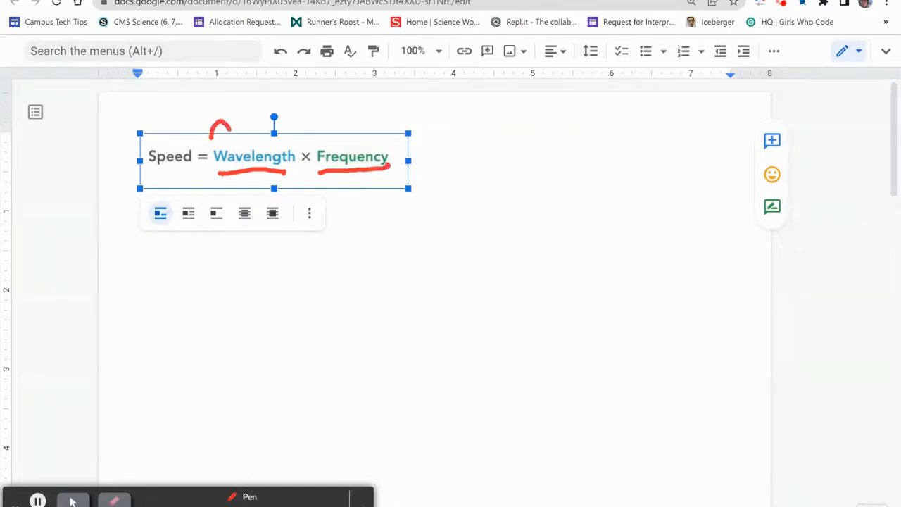
{"action": "left_click_drag", "start_coordinate": [229, 130], "coordinate": [254, 141]}
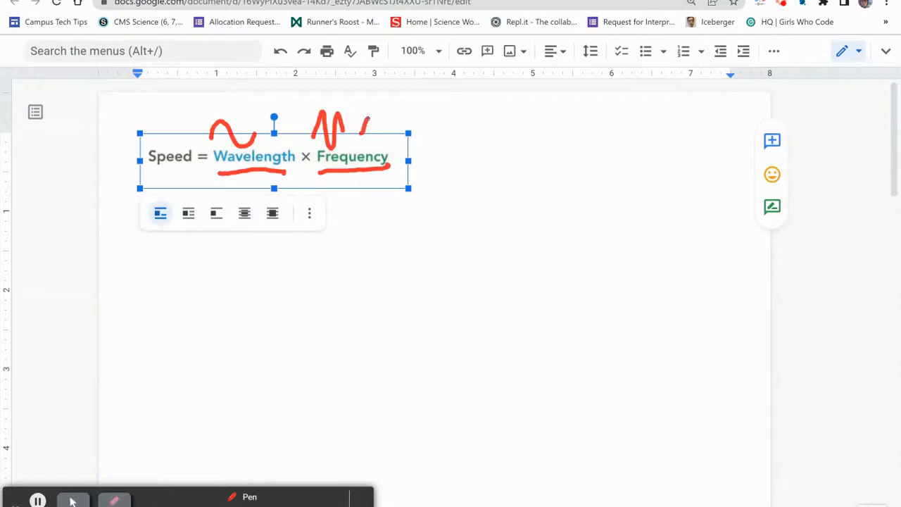
{"action": "left_click_drag", "start_coordinate": [359, 130], "coordinate": [402, 134]}
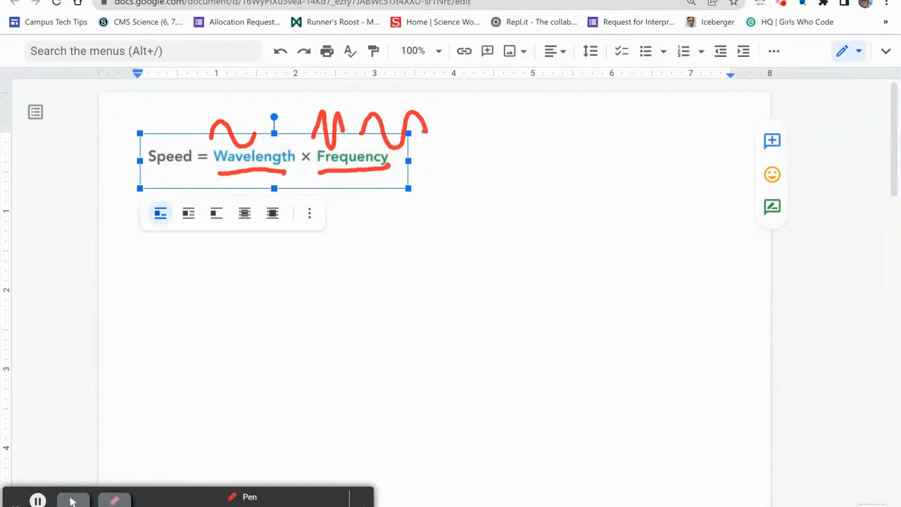
{"action": "mouse_move", "coordinate": [338, 168]}
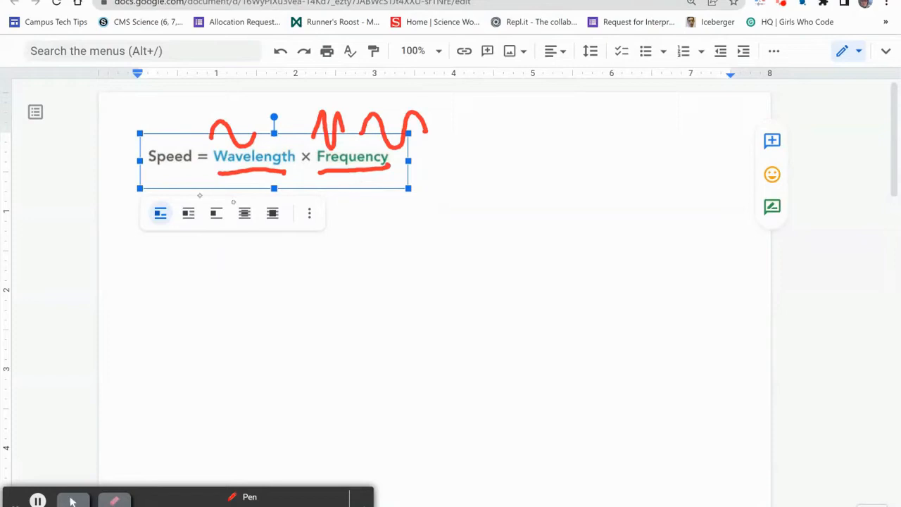
{"action": "mouse_move", "coordinate": [145, 272]}
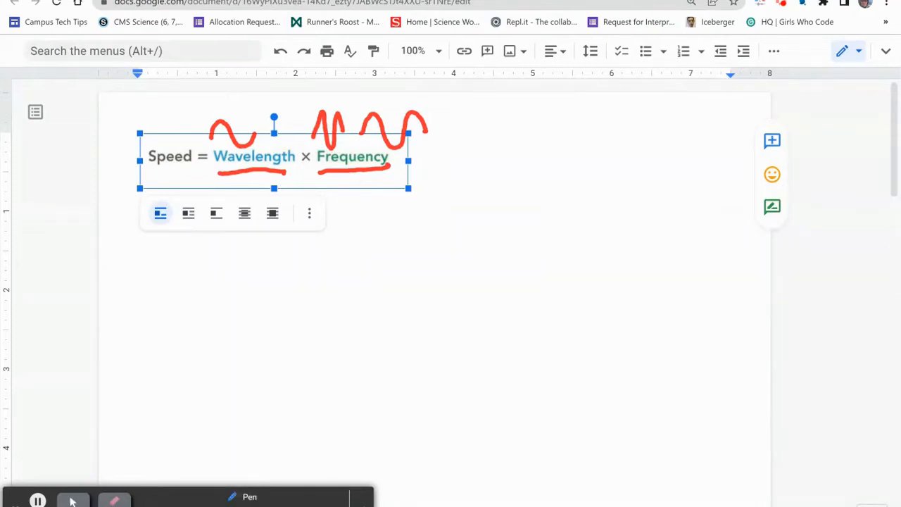
Handwrite 'Wavelength = speed / frequency' in blue as a fraction below the formula.
{"action": "left_click_drag", "start_coordinate": [148, 250], "coordinate": [156, 282]}
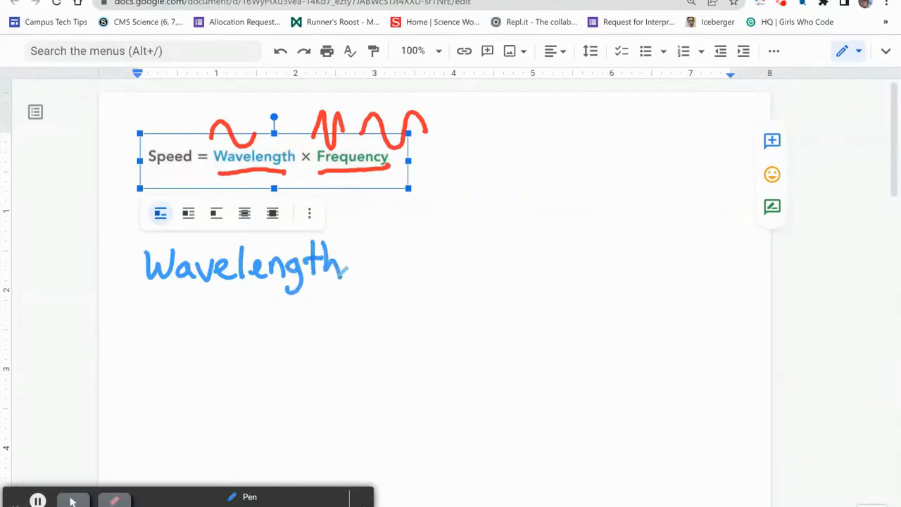
{"action": "left_click_drag", "start_coordinate": [345, 266], "coordinate": [366, 273]}
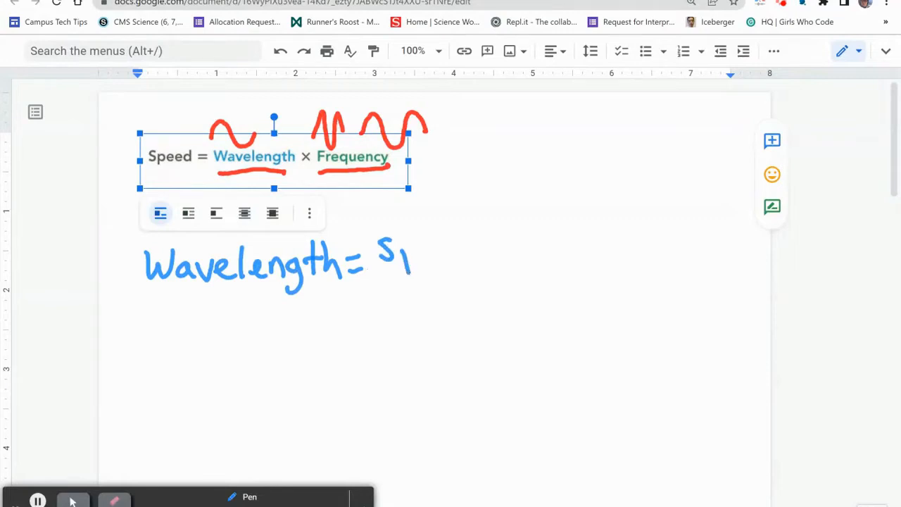
{"action": "left_click_drag", "start_coordinate": [391, 253], "coordinate": [440, 253]}
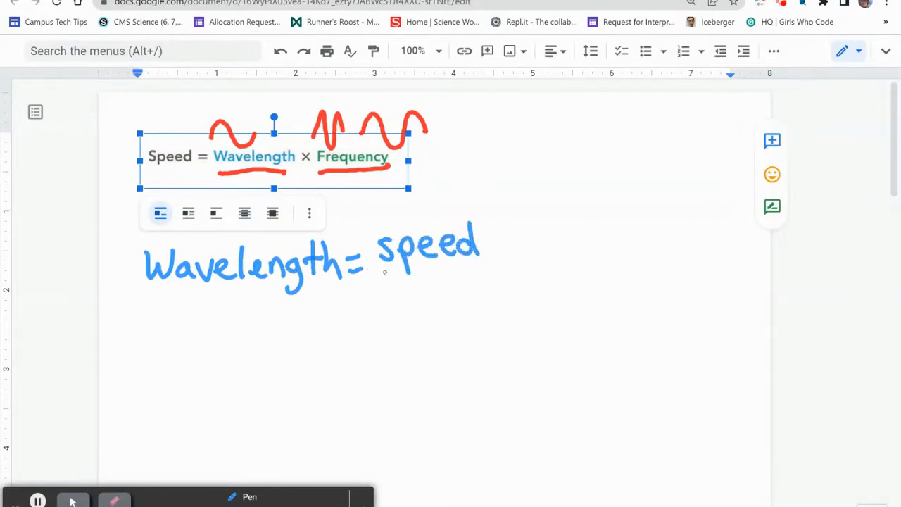
{"action": "left_click_drag", "start_coordinate": [378, 273], "coordinate": [479, 271]}
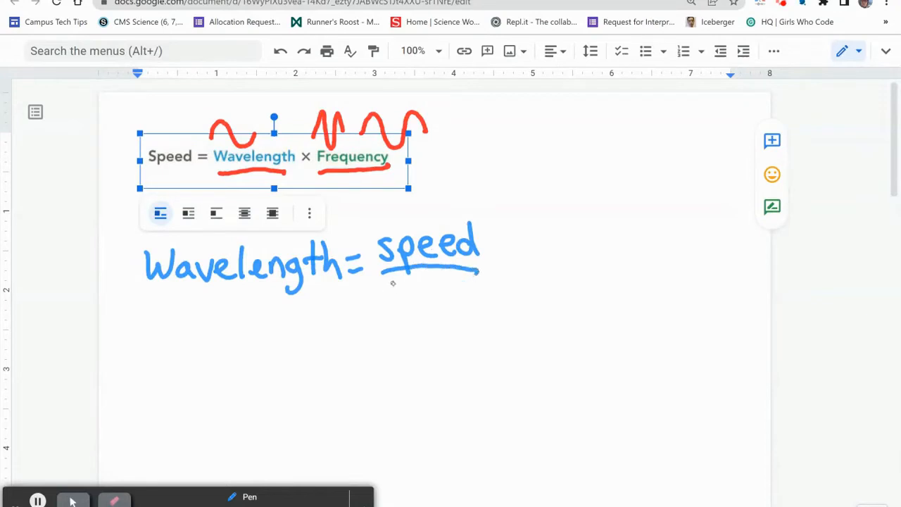
{"action": "left_click_drag", "start_coordinate": [380, 281], "coordinate": [409, 310]}
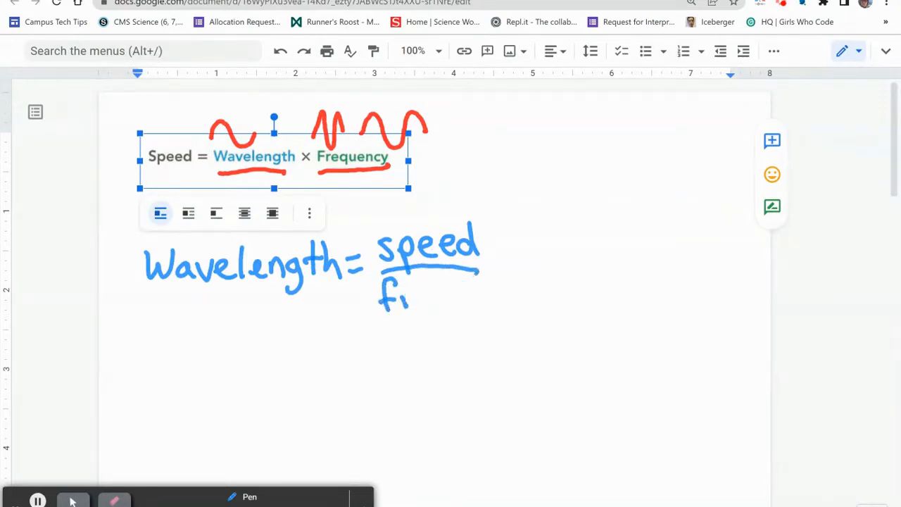
{"action": "left_click_drag", "start_coordinate": [405, 303], "coordinate": [458, 303]}
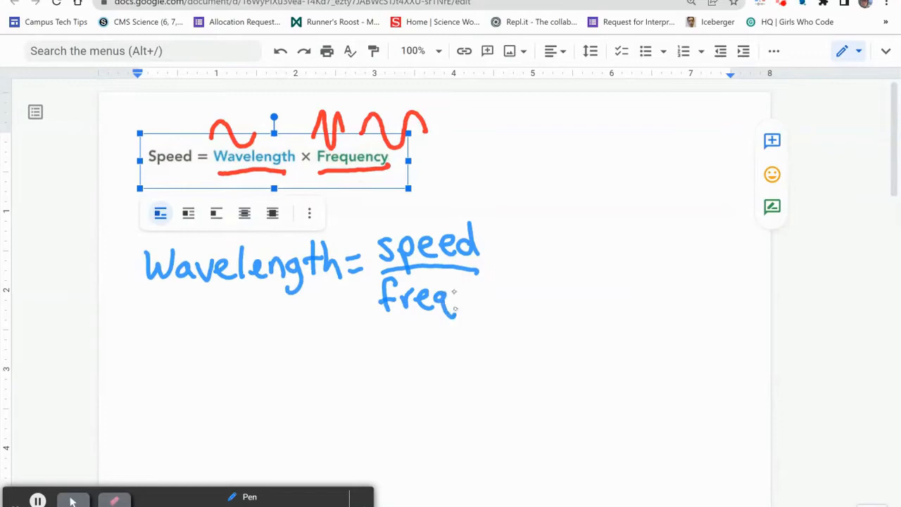
{"action": "left_click_drag", "start_coordinate": [461, 303], "coordinate": [507, 296]}
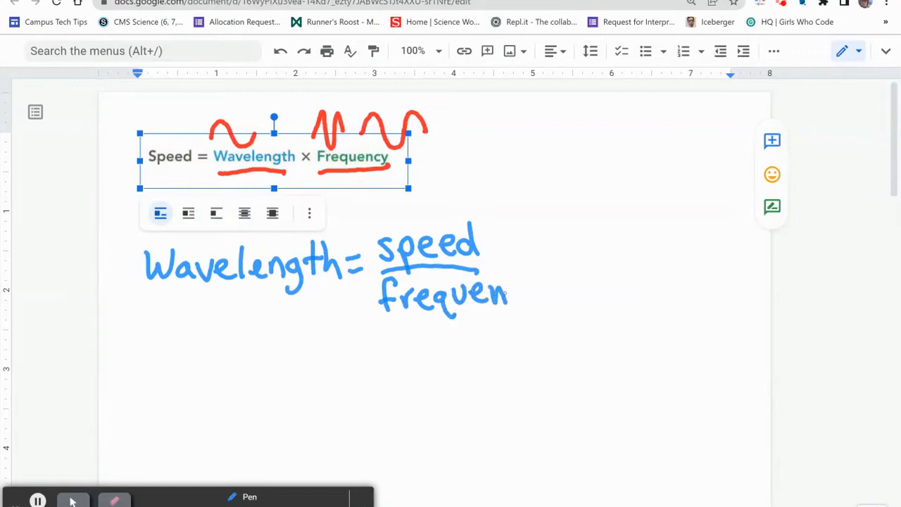
{"action": "left_click_drag", "start_coordinate": [507, 296], "coordinate": [543, 303]}
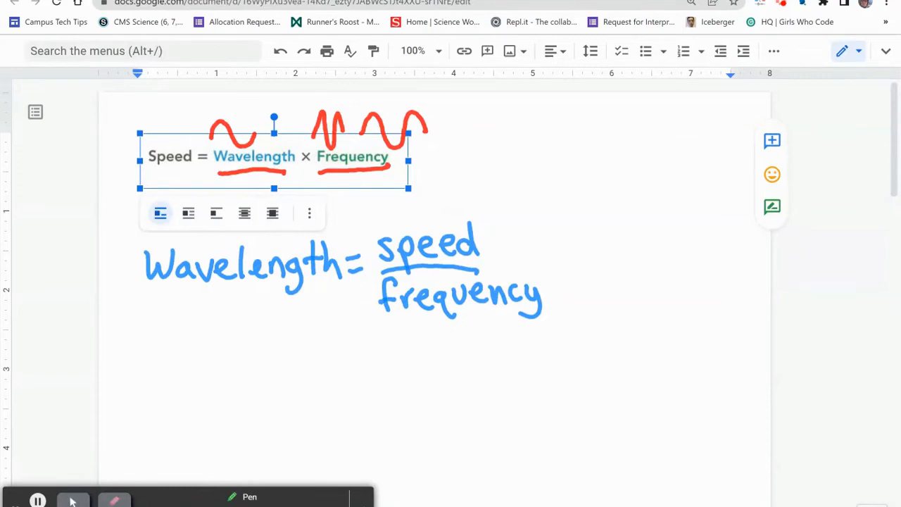
{"action": "mouse_move", "coordinate": [151, 351]}
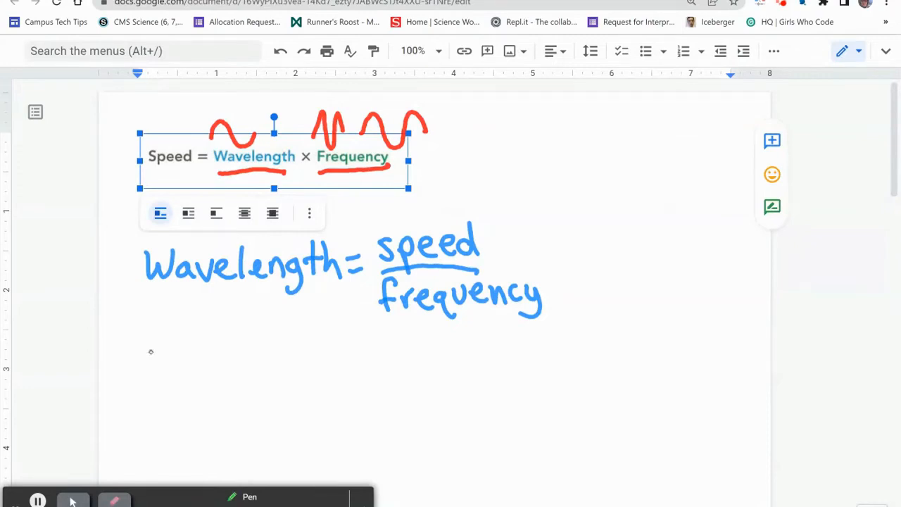
Write 'frequency = speed / Wavelength' in green as a fraction under the blue equation.
{"action": "left_click_drag", "start_coordinate": [151, 345], "coordinate": [148, 387]}
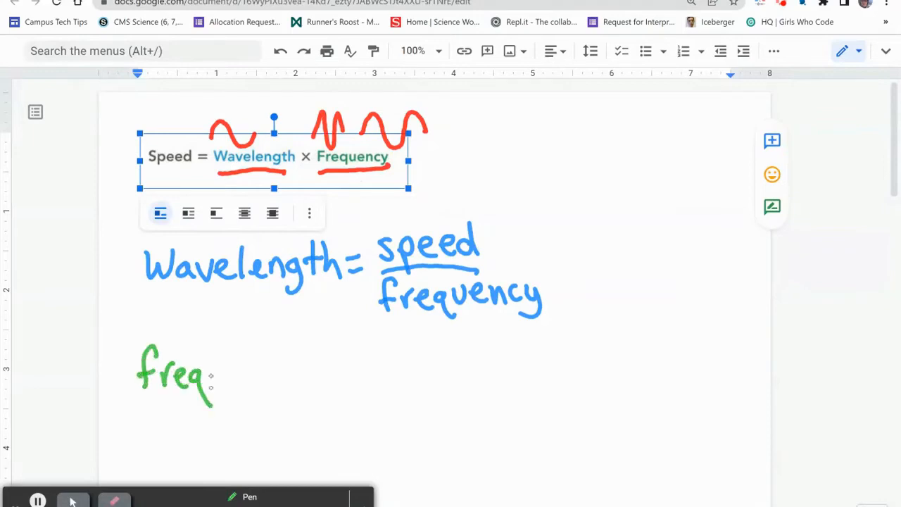
{"action": "left_click_drag", "start_coordinate": [211, 377], "coordinate": [266, 377]}
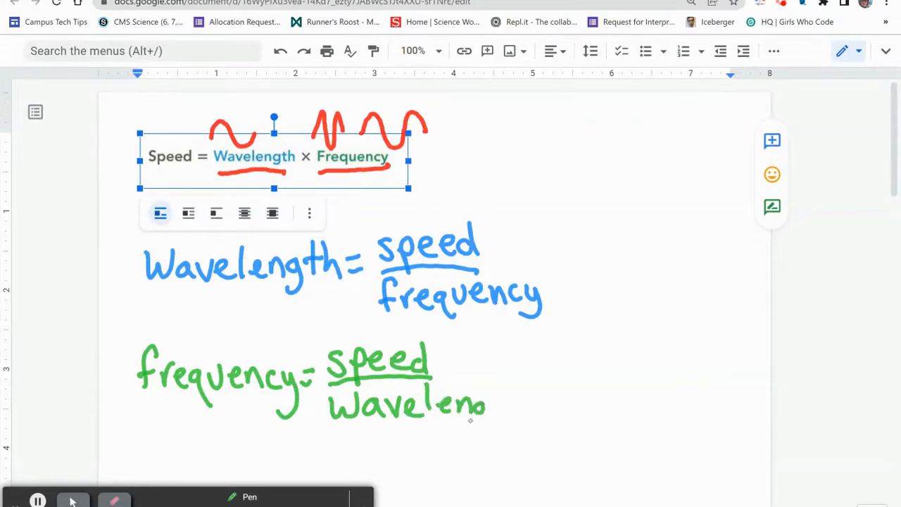
{"action": "left_click_drag", "start_coordinate": [486, 405], "coordinate": [528, 419]}
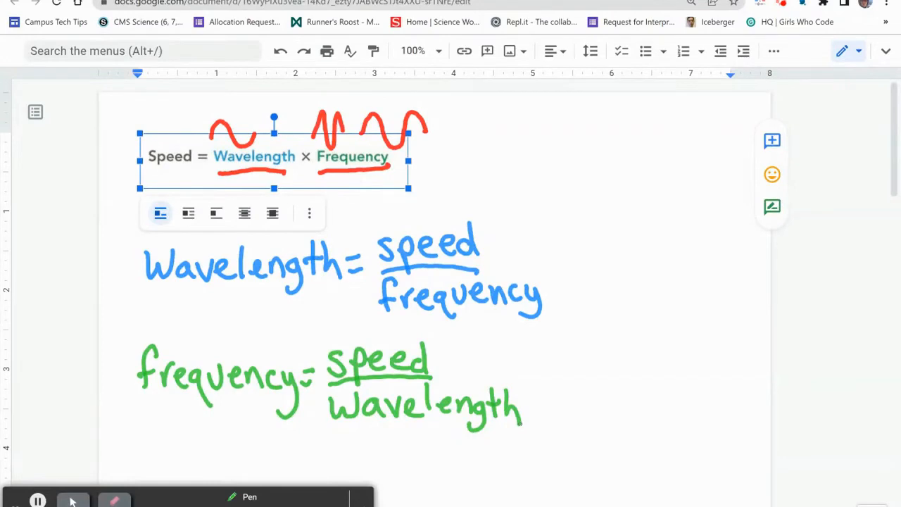
{"action": "mouse_move", "coordinate": [655, 270]}
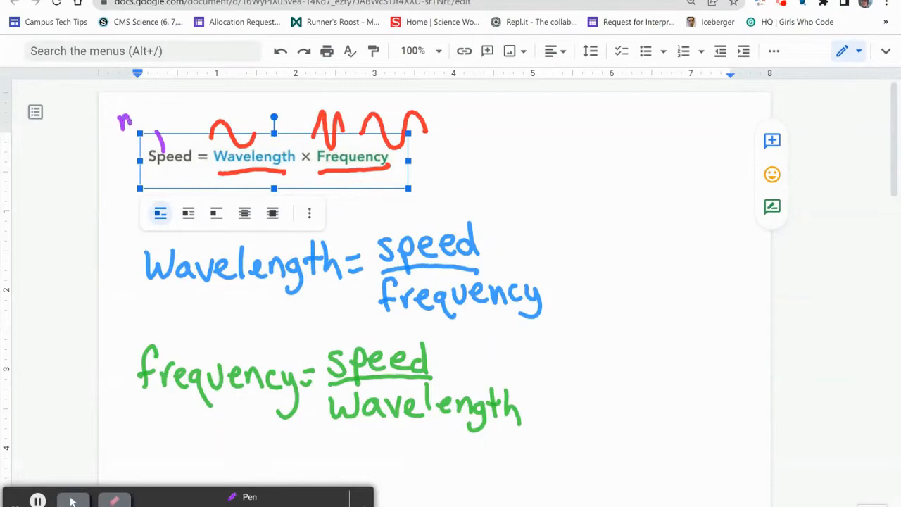
Label Speed, Wavelength and Frequency in purple with m/s, m and Hz.
{"action": "left_click_drag", "start_coordinate": [120, 126], "coordinate": [169, 113]}
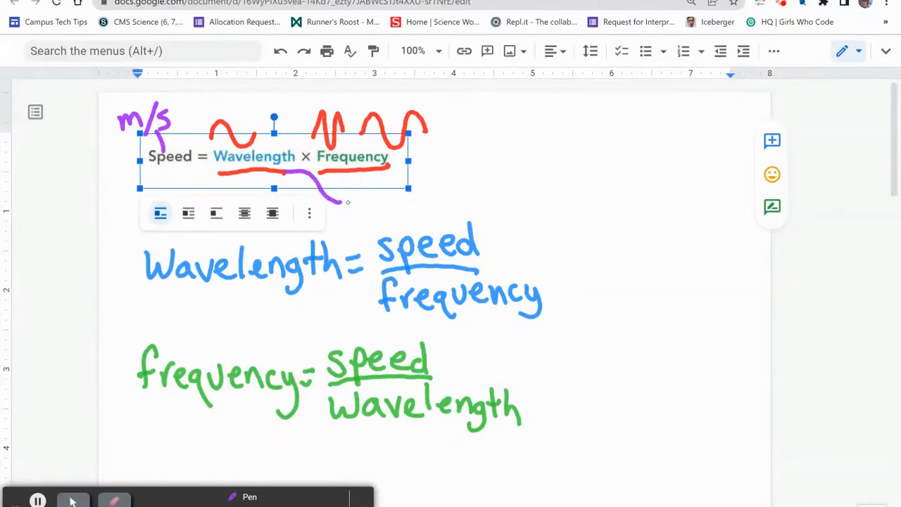
{"action": "left_click_drag", "start_coordinate": [345, 212], "coordinate": [380, 201]}
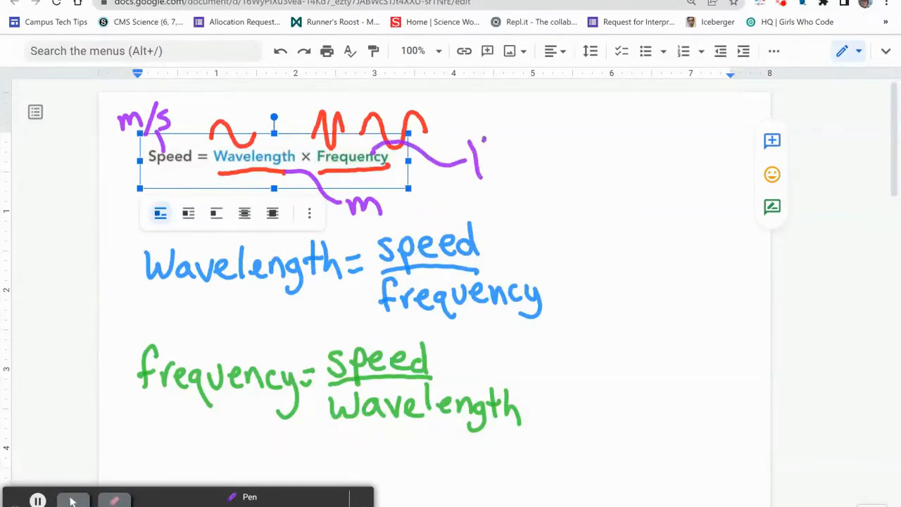
{"action": "left_click_drag", "start_coordinate": [468, 148], "coordinate": [525, 176]}
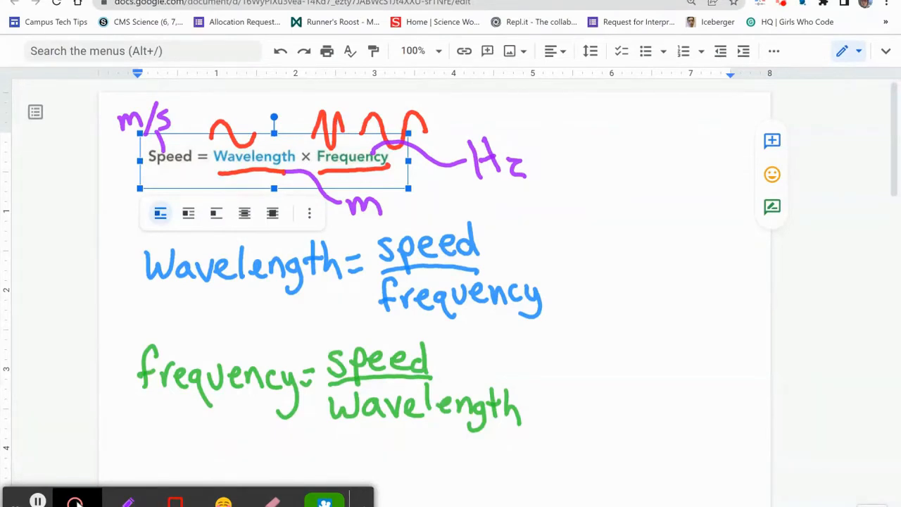
Scroll down to the Medium/Wavelength/Frequency/Speed table.
{"action": "scroll", "scroll_direction": "down", "scroll_amount": 3}
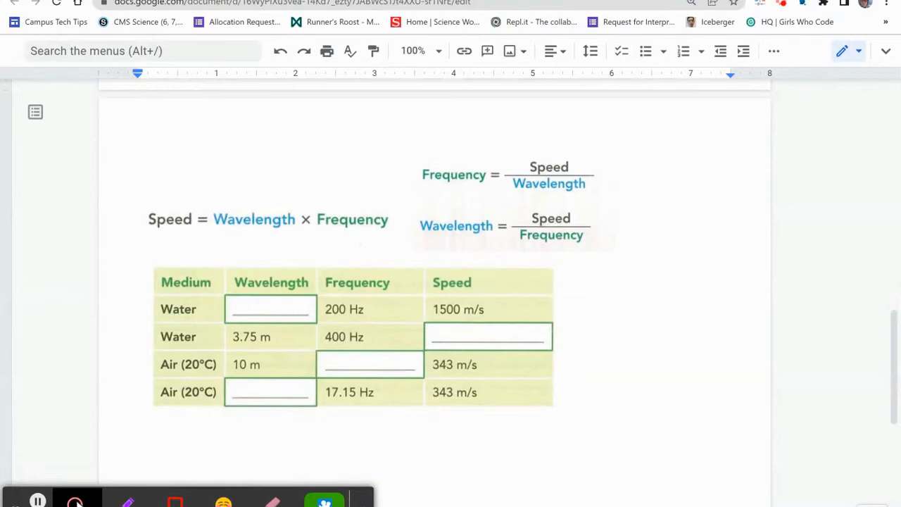
{"action": "mouse_move", "coordinate": [153, 317]}
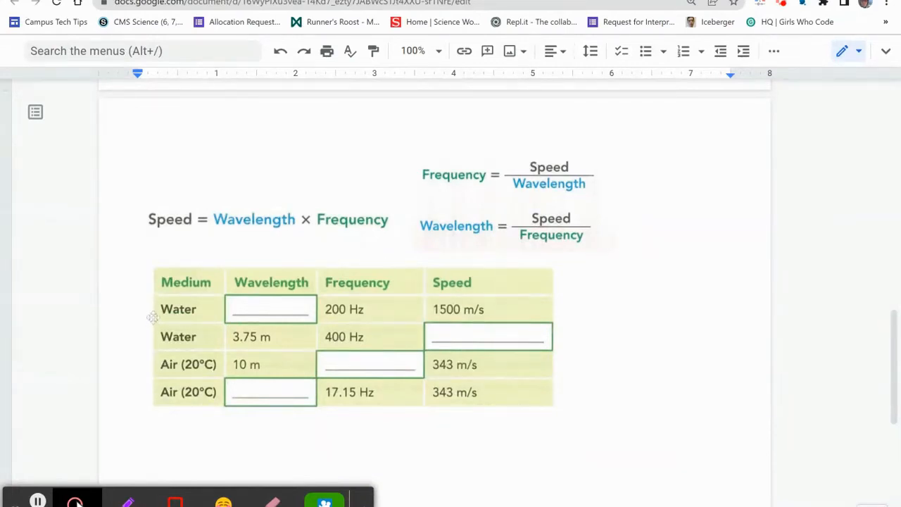
{"action": "mouse_move", "coordinate": [150, 331]}
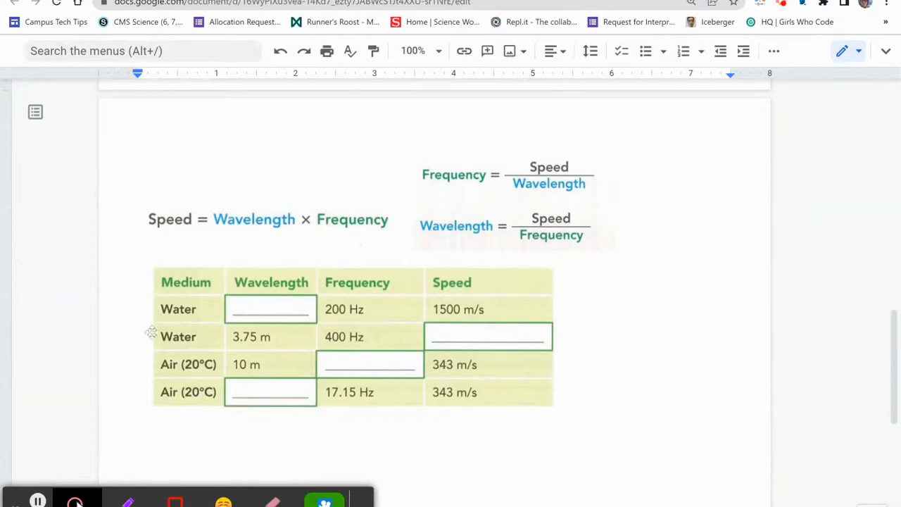
{"action": "mouse_move", "coordinate": [140, 343]}
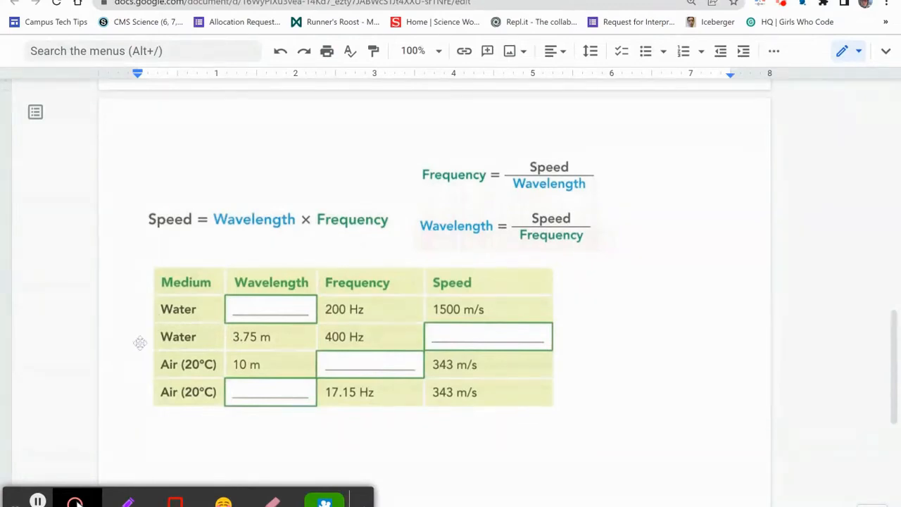
{"action": "mouse_move", "coordinate": [345, 305]}
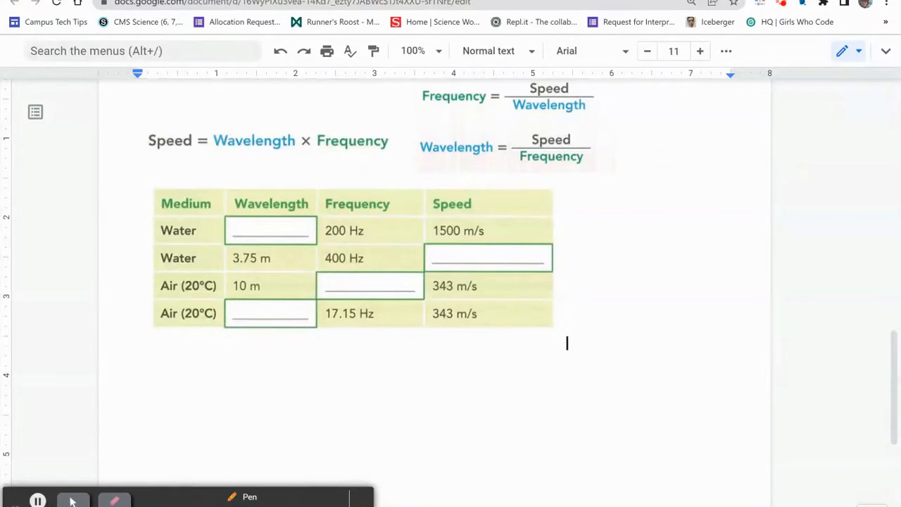
Circle the wavelength formula and blank water cell, then write λ = s/f in orange.
{"action": "left_click_drag", "start_coordinate": [251, 211], "coordinate": [316, 213]}
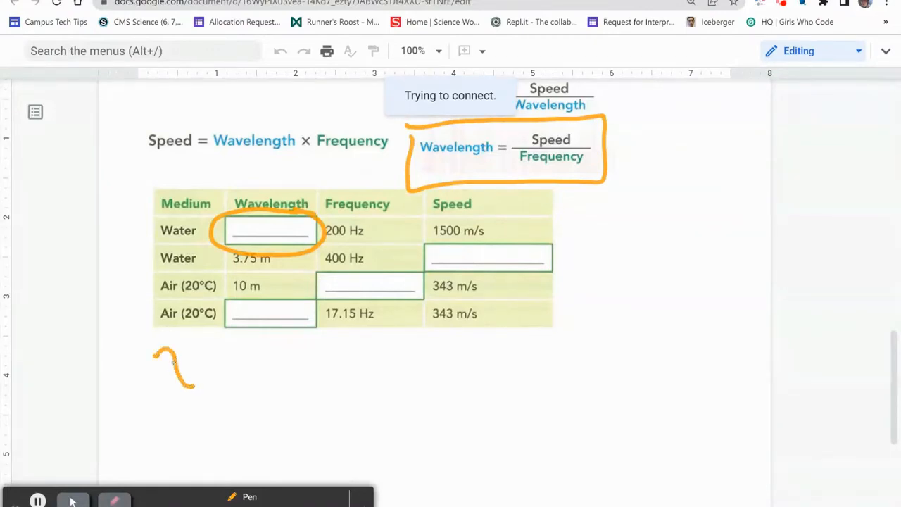
{"action": "left_click_drag", "start_coordinate": [175, 355], "coordinate": [167, 391]}
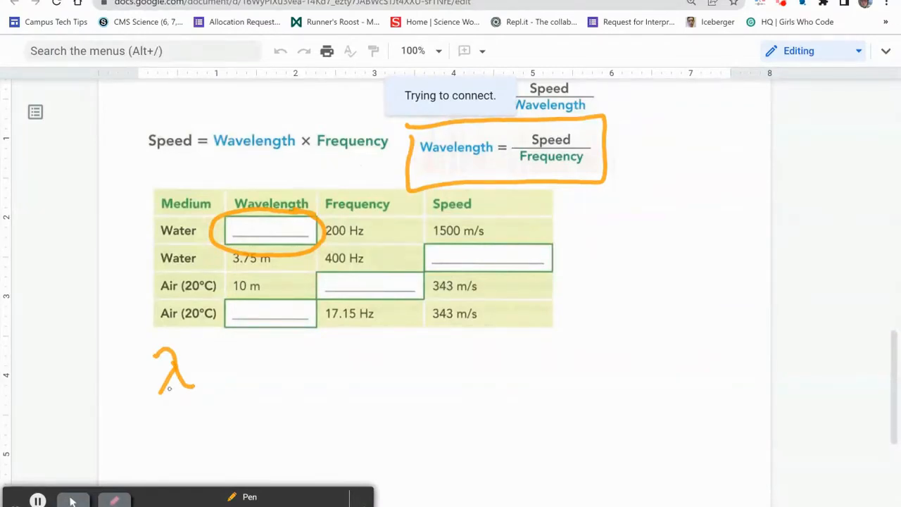
{"action": "left_click", "coordinate": [567, 343]}
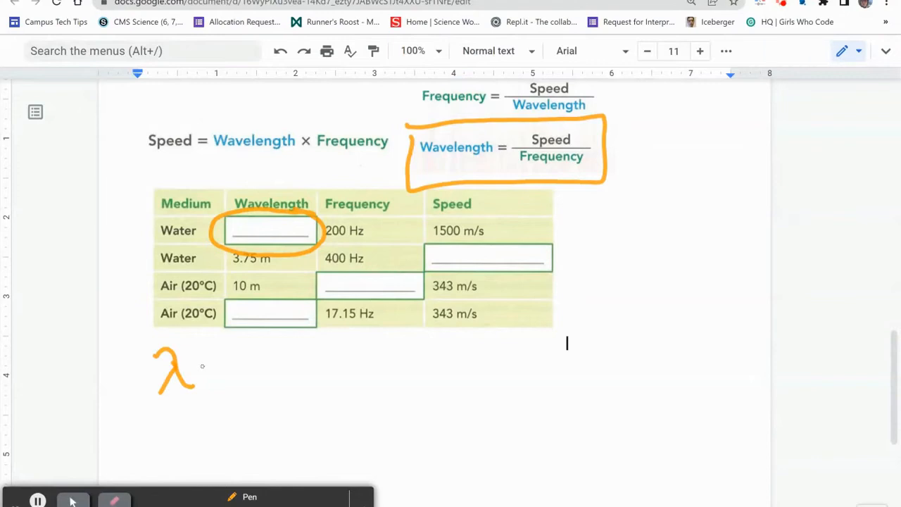
{"action": "left_click_drag", "start_coordinate": [203, 367], "coordinate": [215, 377]}
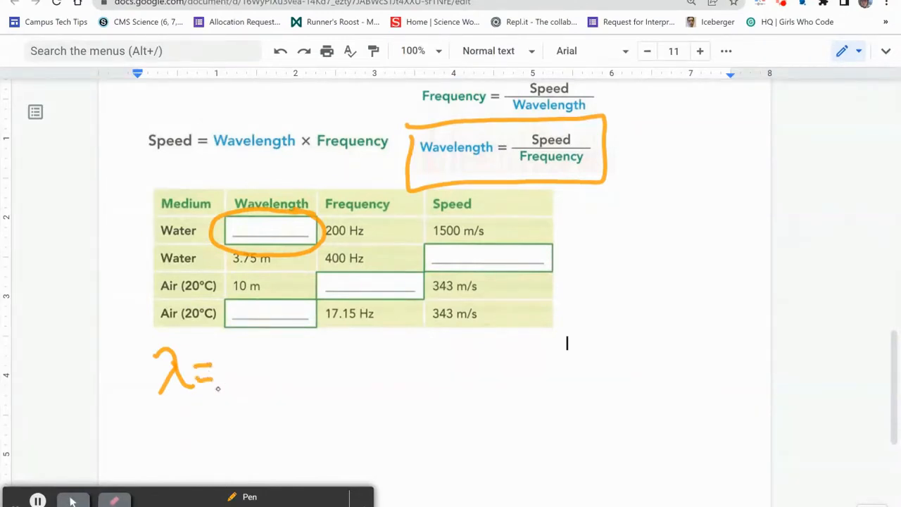
{"action": "left_click_drag", "start_coordinate": [232, 345], "coordinate": [261, 373]}
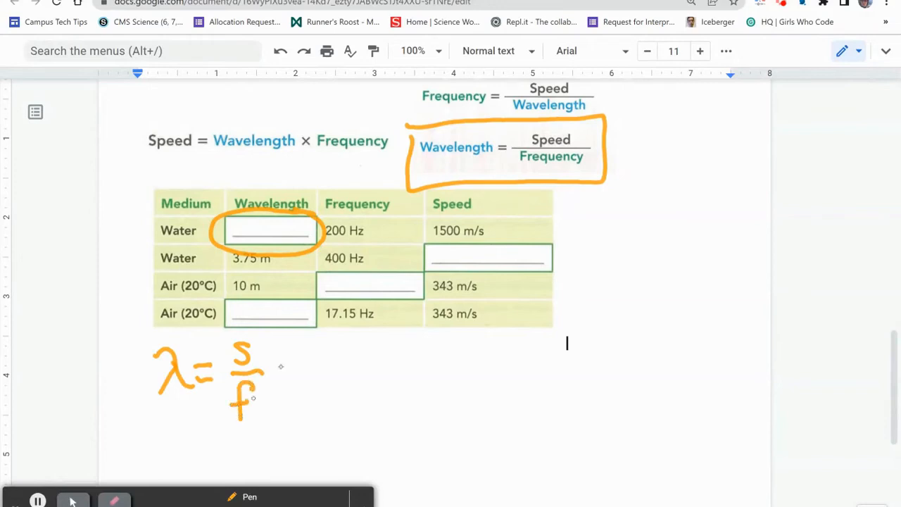
{"action": "left_click_drag", "start_coordinate": [271, 370], "coordinate": [296, 369]}
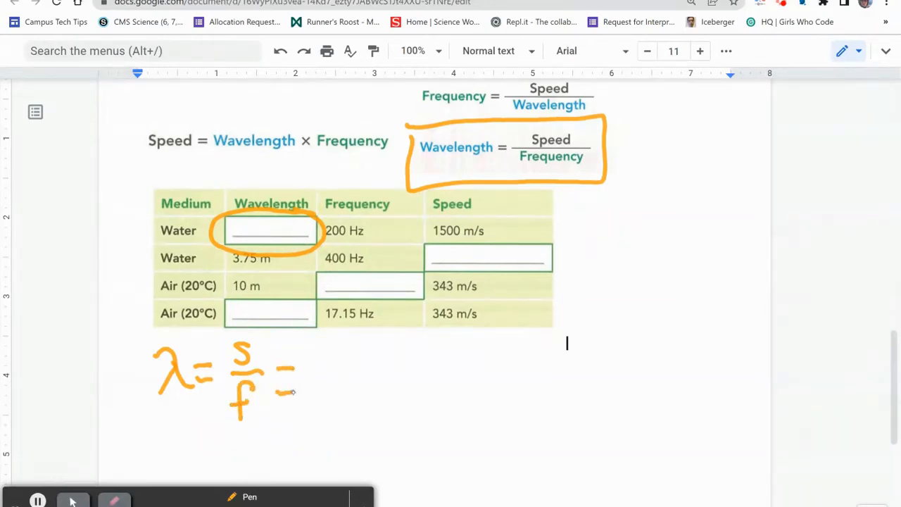
{"action": "mouse_move", "coordinate": [479, 213]}
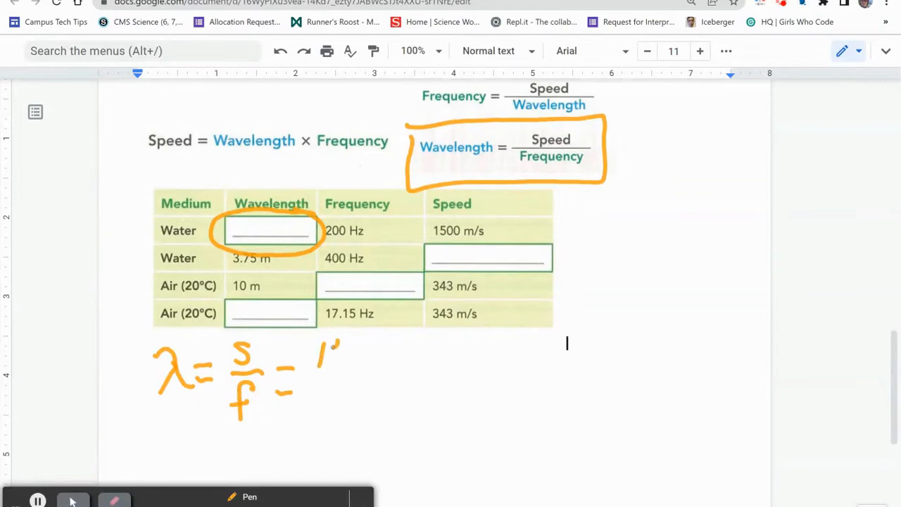
Ink 1500 m/s / 200 Hz = 7.5 m and write 7.5 m in the blank cell.
{"action": "left_click_drag", "start_coordinate": [320, 362], "coordinate": [394, 345]}
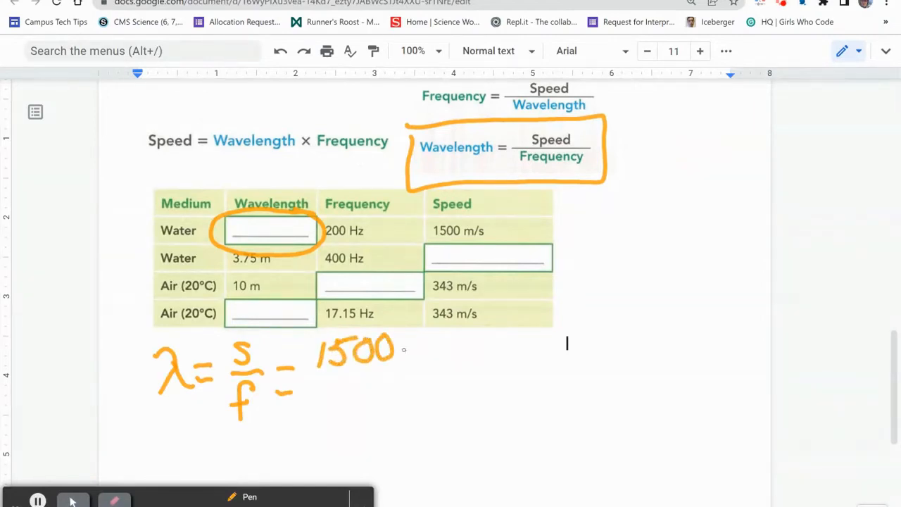
{"action": "left_click_drag", "start_coordinate": [405, 349], "coordinate": [458, 366]}
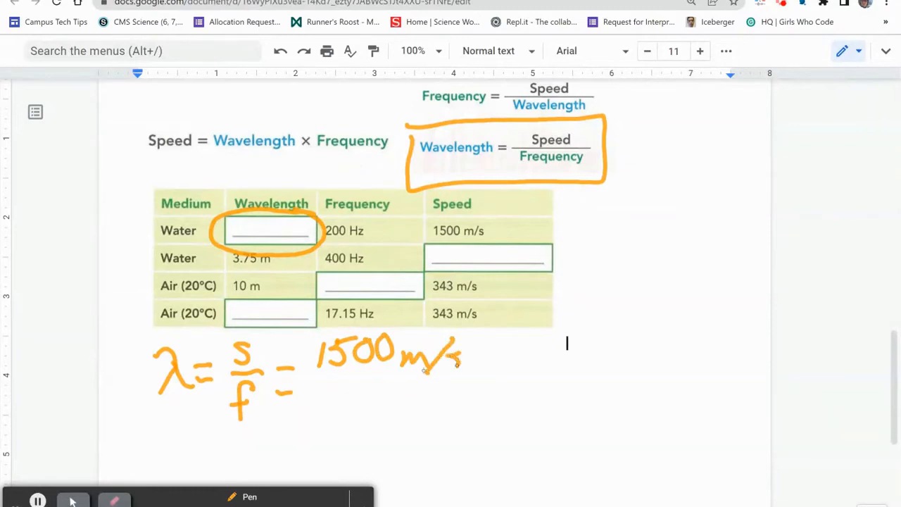
{"action": "left_click_drag", "start_coordinate": [313, 381], "coordinate": [463, 379]}
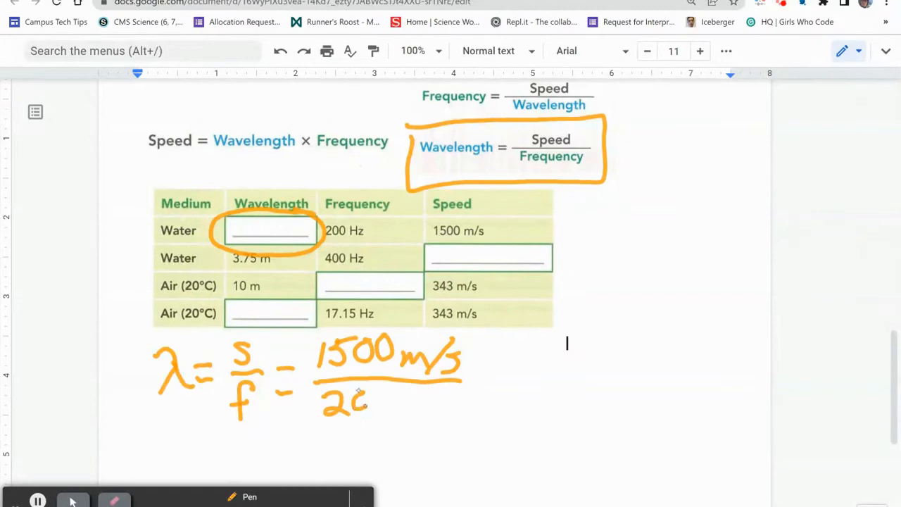
{"action": "left_click_drag", "start_coordinate": [345, 401], "coordinate": [423, 405]}
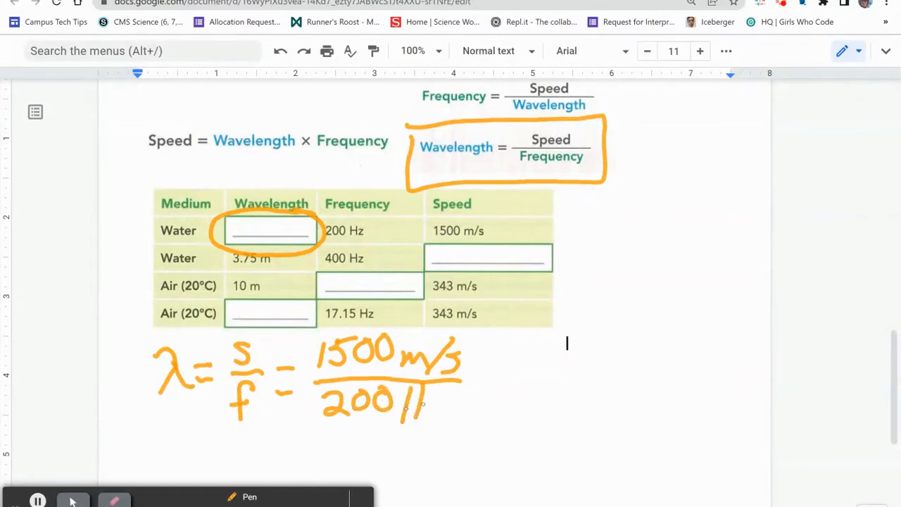
{"action": "left_click_drag", "start_coordinate": [395, 401], "coordinate": [443, 415]}
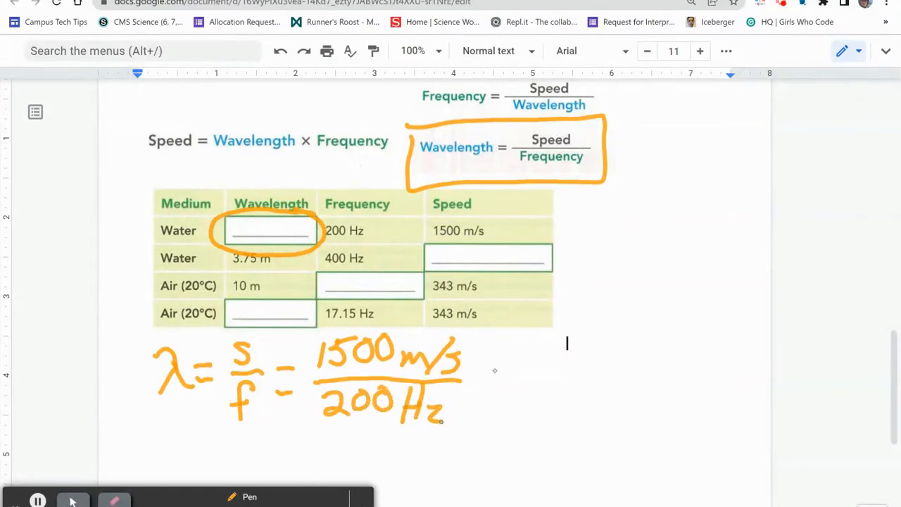
{"action": "left_click_drag", "start_coordinate": [479, 373], "coordinate": [500, 393]}
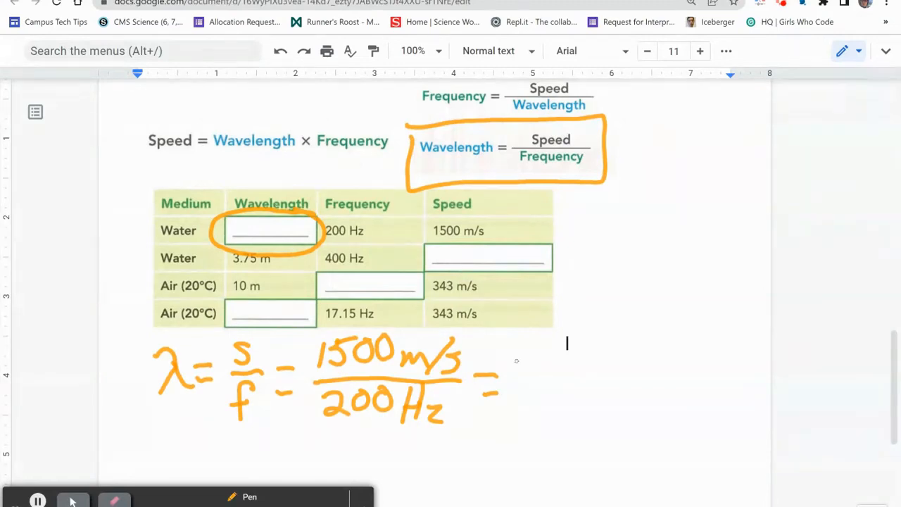
{"action": "left_click_drag", "start_coordinate": [521, 367], "coordinate": [577, 401]}
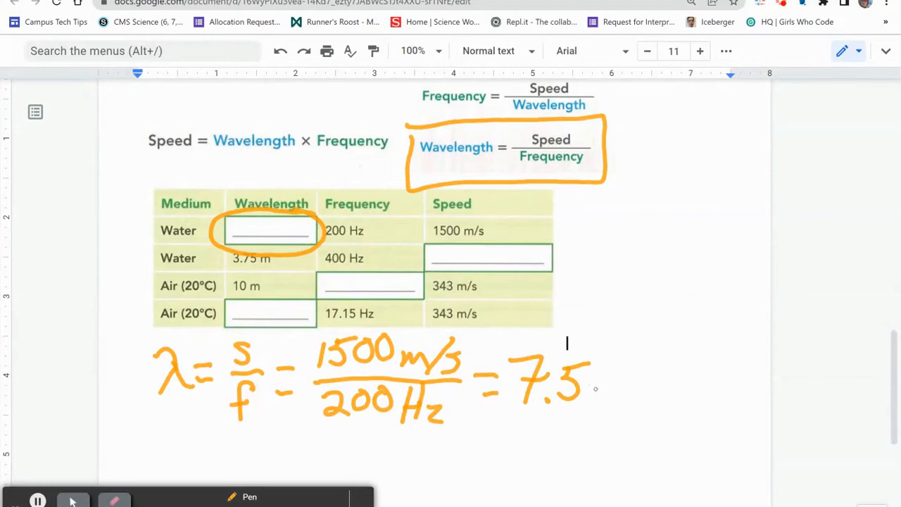
{"action": "left_click_drag", "start_coordinate": [595, 383], "coordinate": [627, 405]}
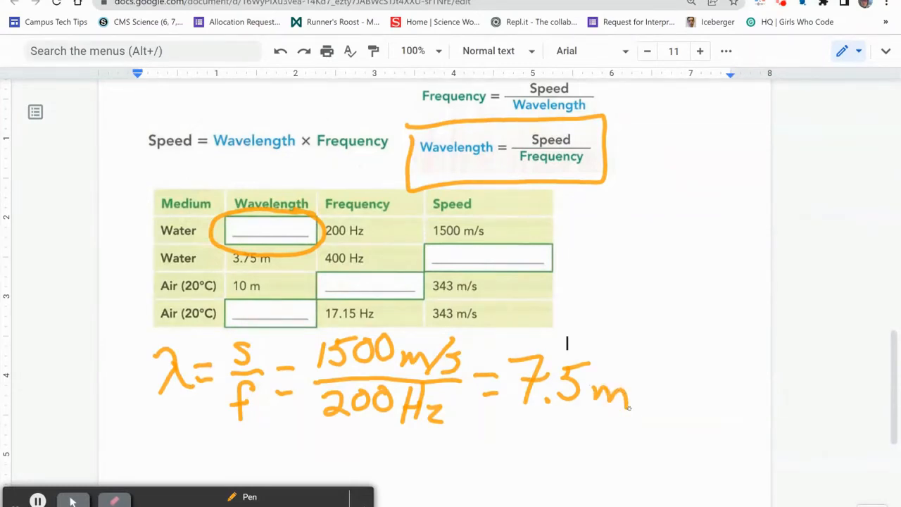
{"action": "left_click_drag", "start_coordinate": [247, 236], "coordinate": [267, 226]}
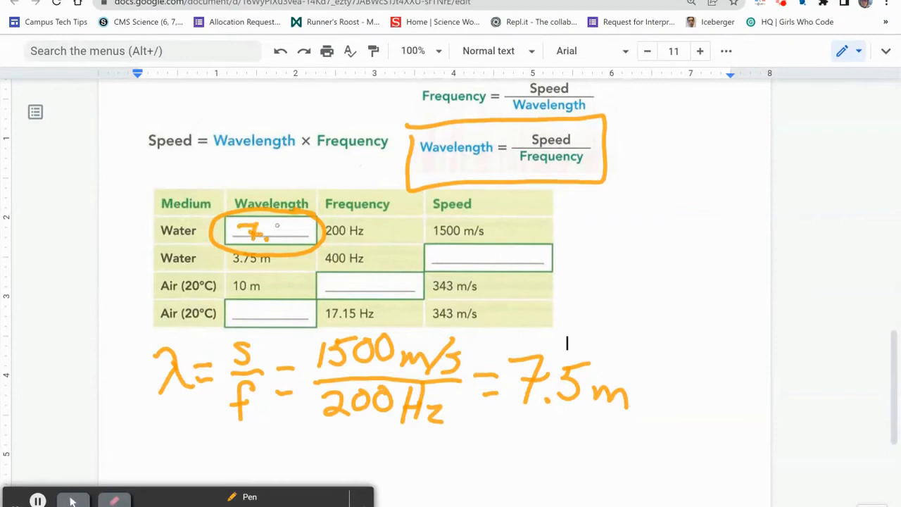
{"action": "left_click_drag", "start_coordinate": [271, 236], "coordinate": [292, 232]}
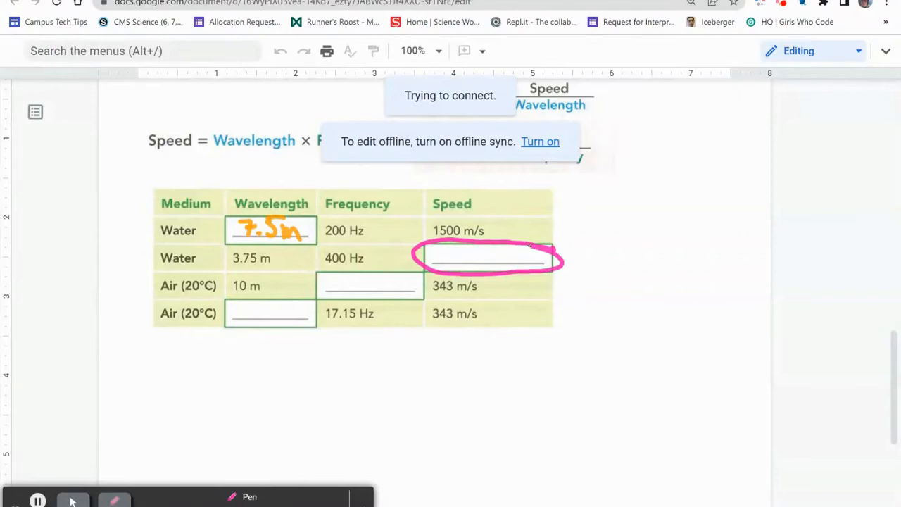
Underline Speed = Wavelength × Frequency in pink and write S = λ·f below the table.
{"action": "left_click", "coordinate": [567, 343]}
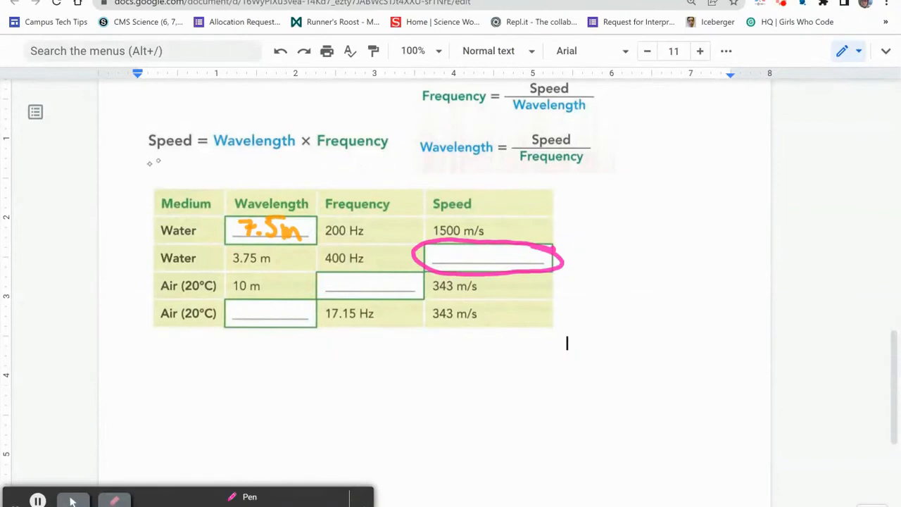
{"action": "left_click_drag", "start_coordinate": [148, 161], "coordinate": [371, 156]}
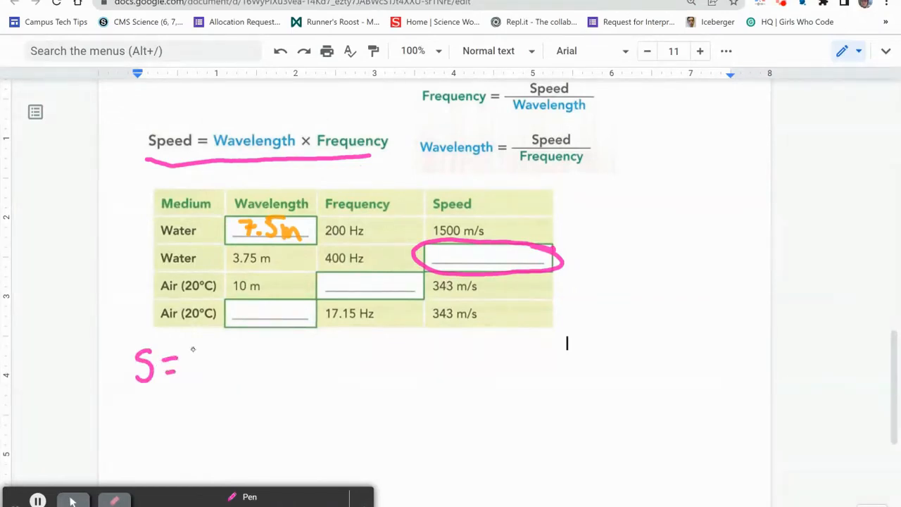
{"action": "left_click_drag", "start_coordinate": [198, 352], "coordinate": [225, 377]}
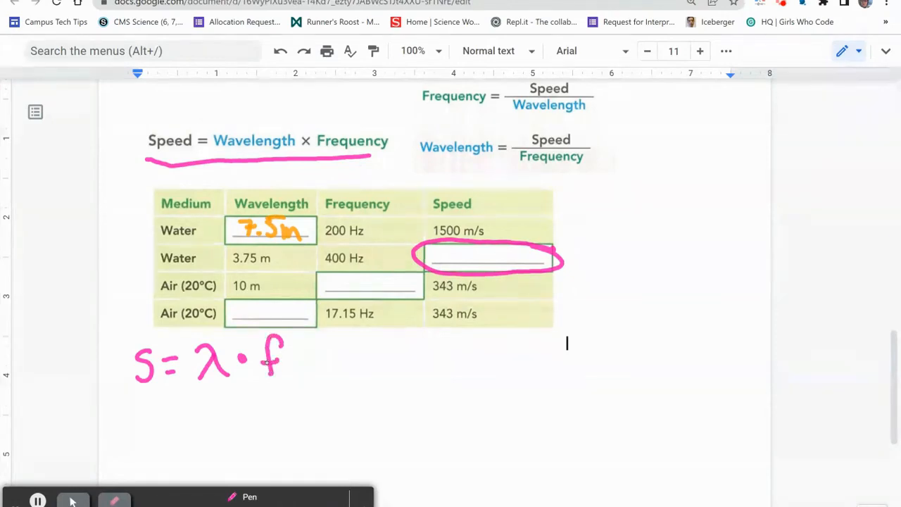
Write the substitution 3.75 m · 400 Hz = 1500 m/s.
{"action": "left_click_drag", "start_coordinate": [169, 411], "coordinate": [188, 419]}
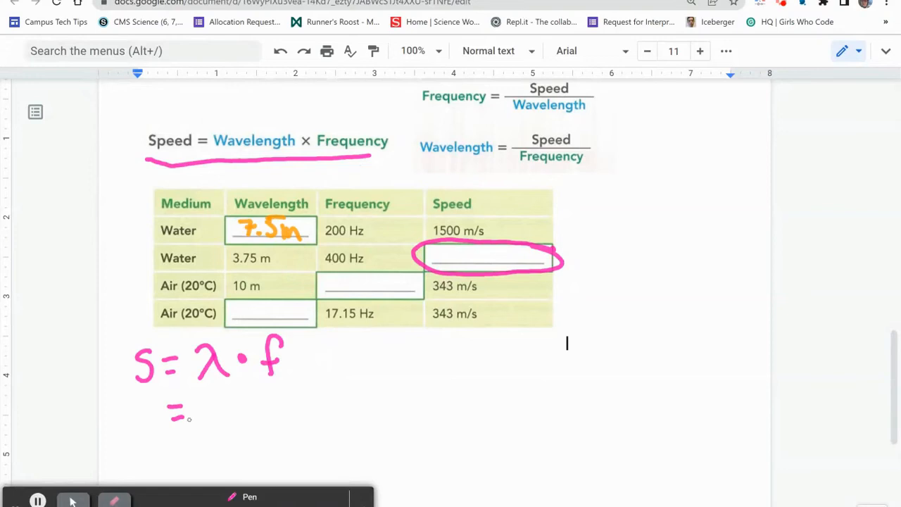
{"action": "left_click_drag", "start_coordinate": [169, 412], "coordinate": [261, 412]}
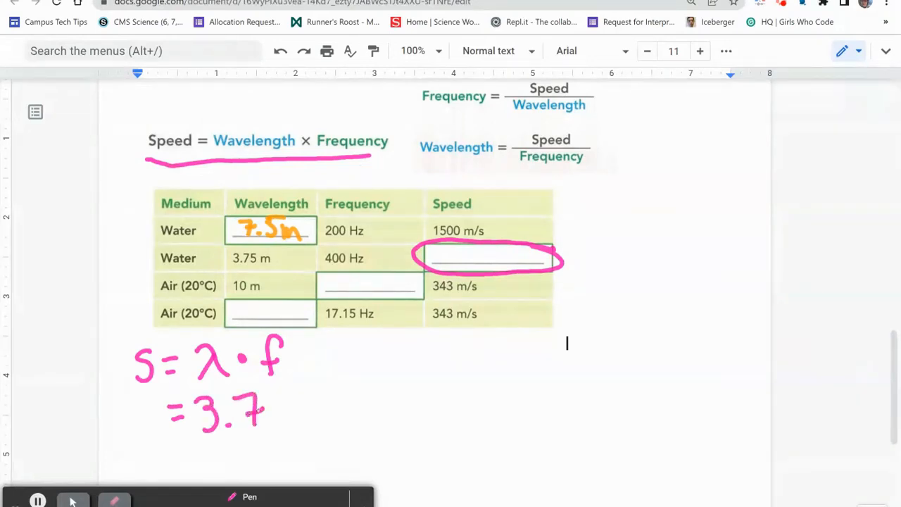
{"action": "left_click_drag", "start_coordinate": [260, 408], "coordinate": [324, 419]}
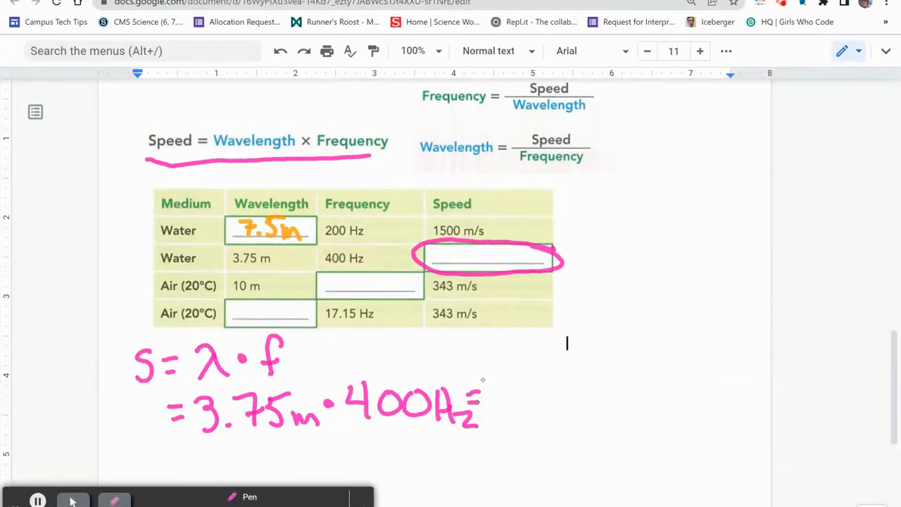
{"action": "left_click_drag", "start_coordinate": [493, 395], "coordinate": [532, 395]}
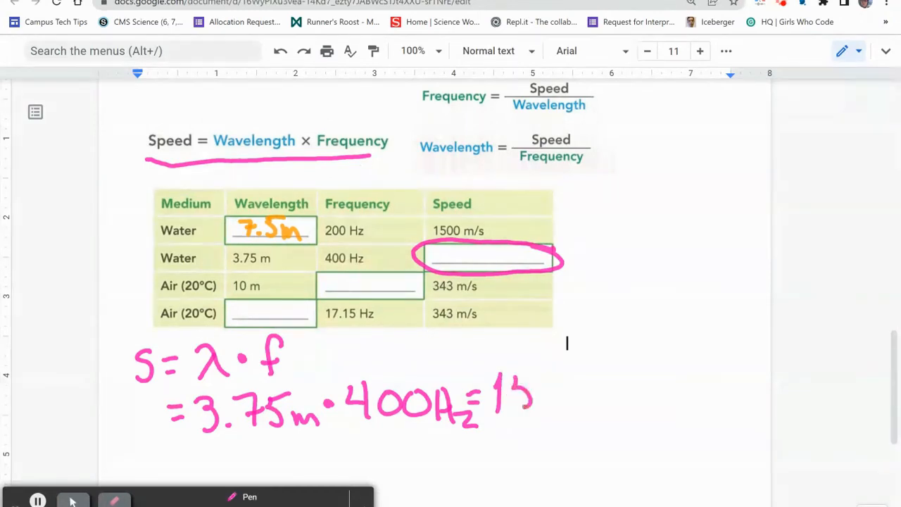
{"action": "left_click_drag", "start_coordinate": [507, 398], "coordinate": [591, 398]}
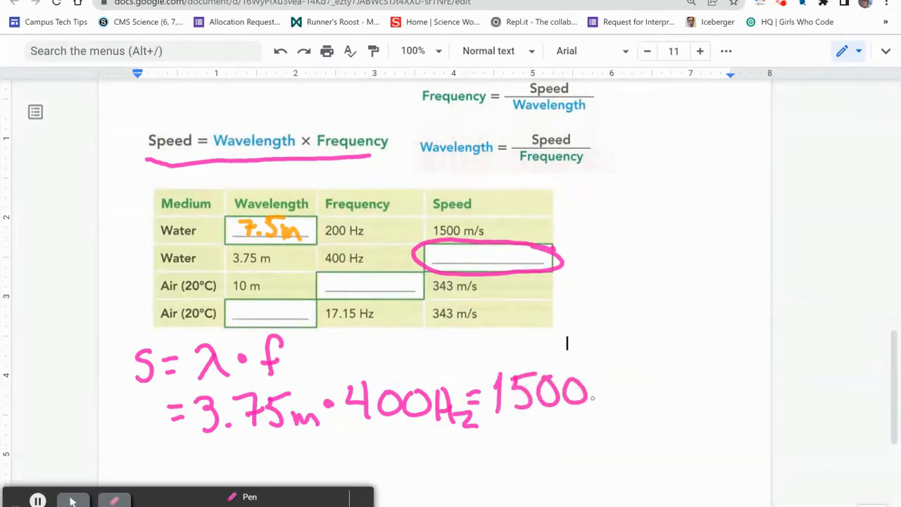
{"action": "left_click_drag", "start_coordinate": [598, 394], "coordinate": [651, 415]}
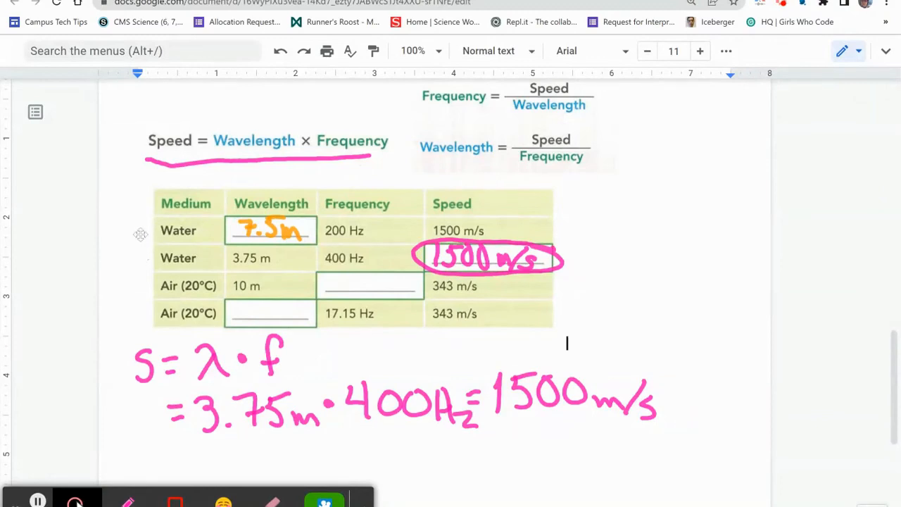
{"action": "mouse_move", "coordinate": [427, 222]}
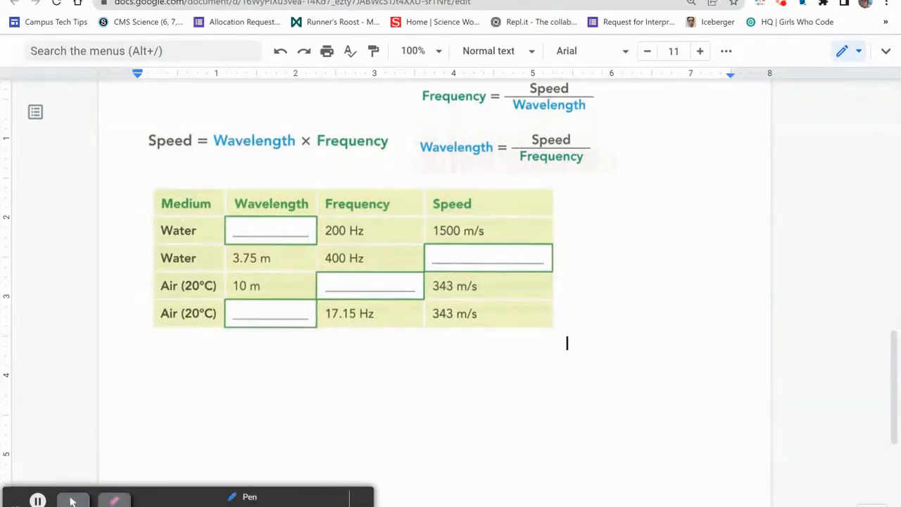
Circle the frequency formula and blank Air cell, then write f = s/λ in blue.
{"action": "left_click_drag", "start_coordinate": [312, 276], "coordinate": [423, 276]}
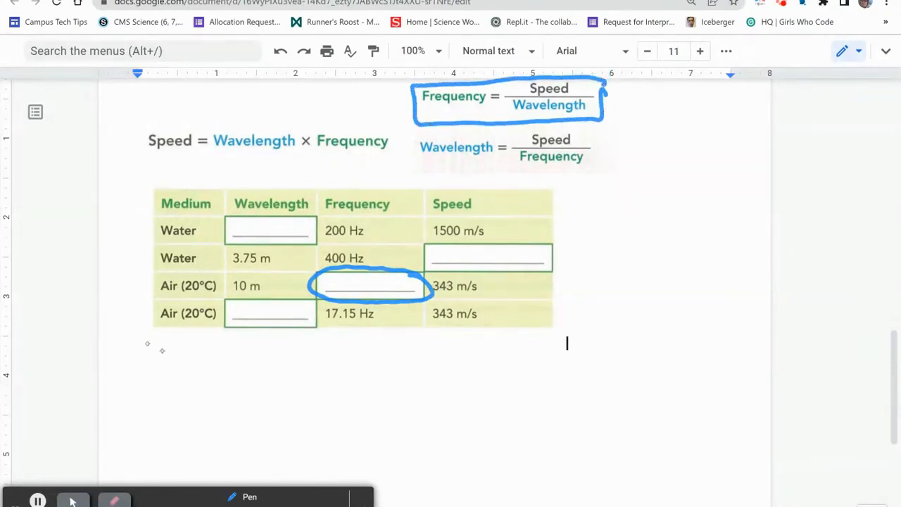
{"action": "left_click_drag", "start_coordinate": [148, 338], "coordinate": [198, 373]}
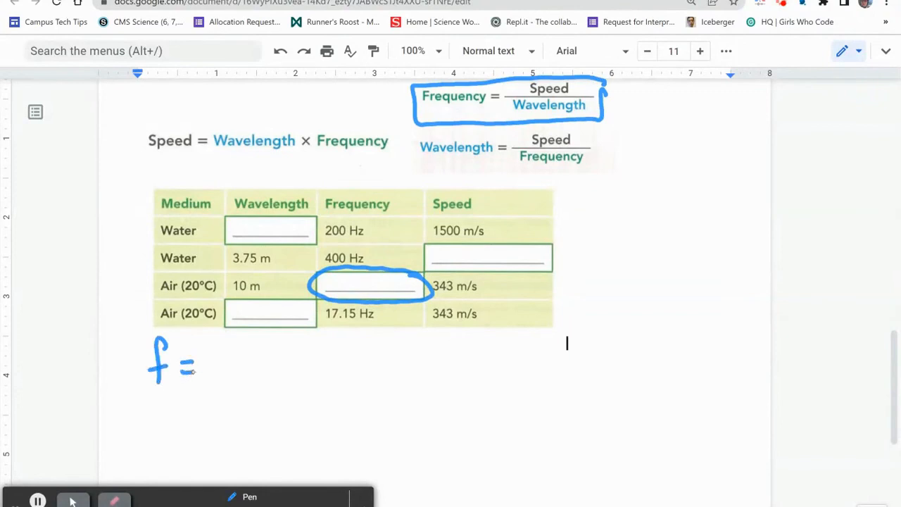
{"action": "left_click_drag", "start_coordinate": [214, 345], "coordinate": [243, 370]}
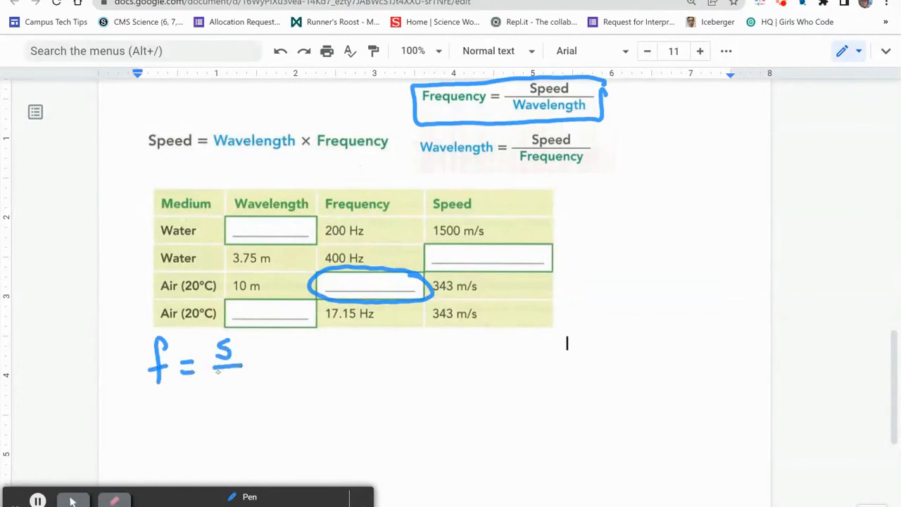
{"action": "left_click_drag", "start_coordinate": [226, 373], "coordinate": [233, 394]}
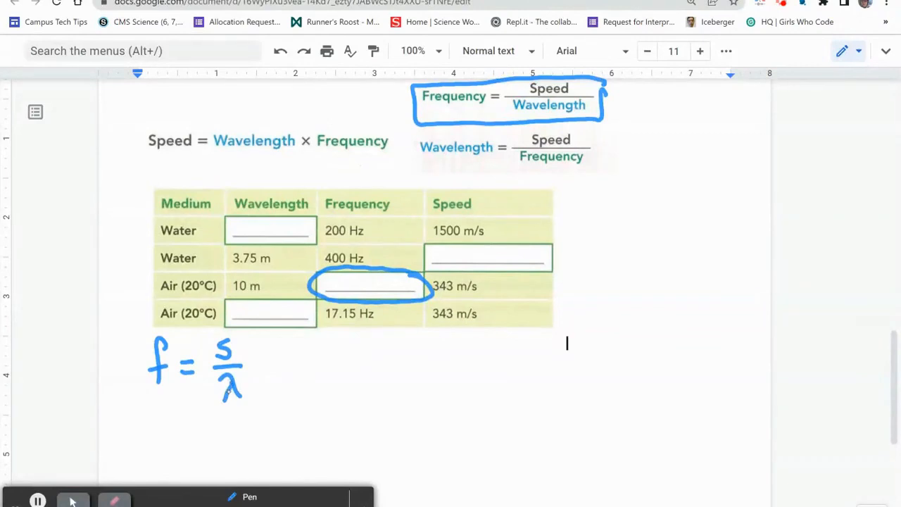
{"action": "left_click_drag", "start_coordinate": [257, 363], "coordinate": [272, 373]}
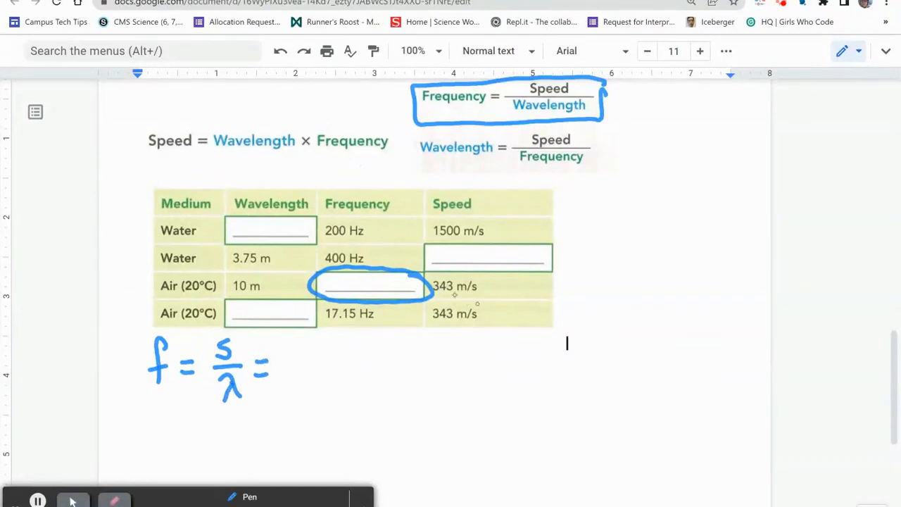
Ink 343 m/s / 10 m = 34.3 Hz as the air frequency result.
{"action": "left_click_drag", "start_coordinate": [278, 345], "coordinate": [292, 363]}
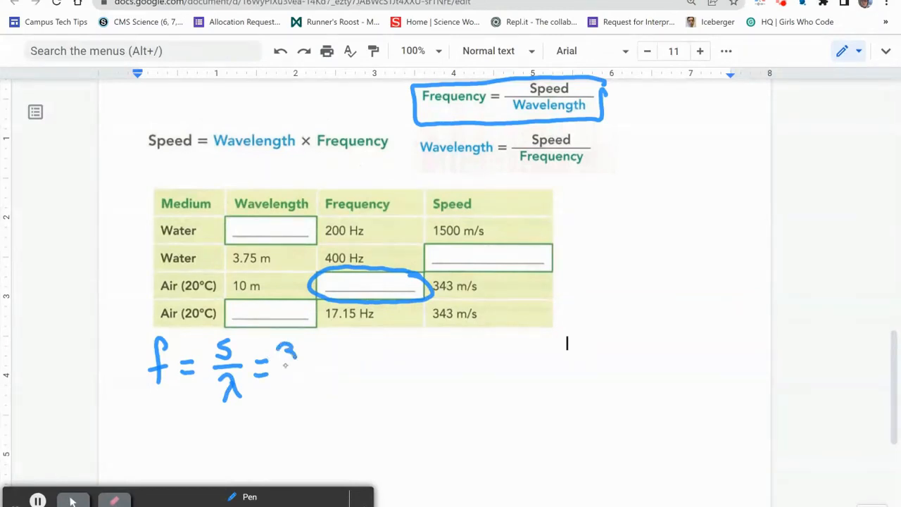
{"action": "left_click_drag", "start_coordinate": [278, 352], "coordinate": [345, 370]}
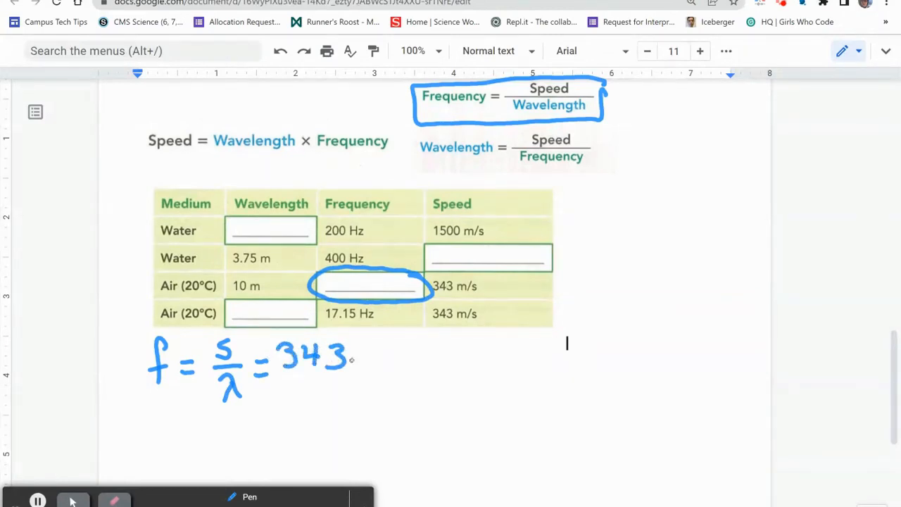
{"action": "left_click_drag", "start_coordinate": [345, 359], "coordinate": [412, 370]}
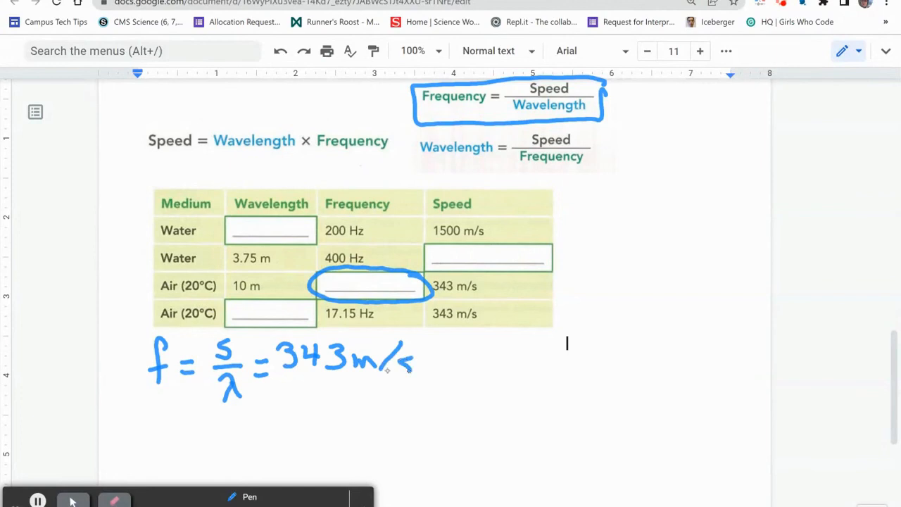
{"action": "left_click_drag", "start_coordinate": [285, 382], "coordinate": [317, 382]}
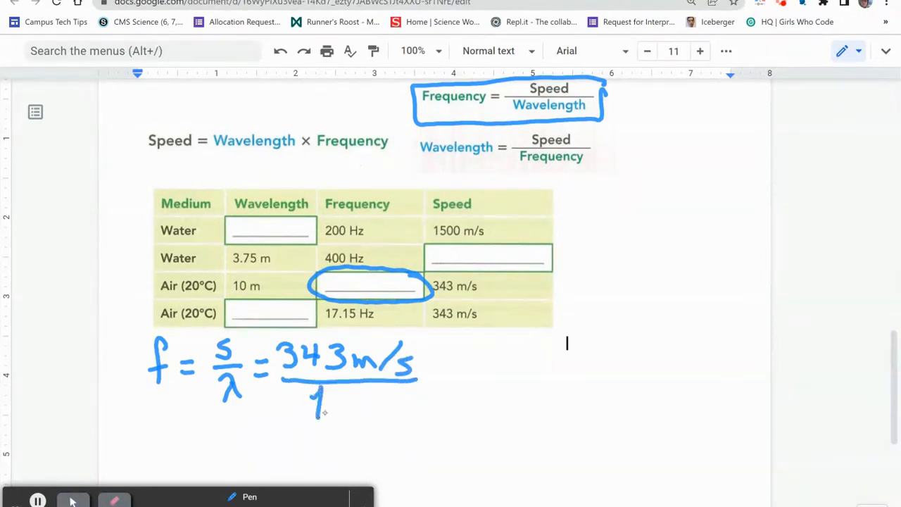
{"action": "left_click_drag", "start_coordinate": [317, 409], "coordinate": [391, 412]}
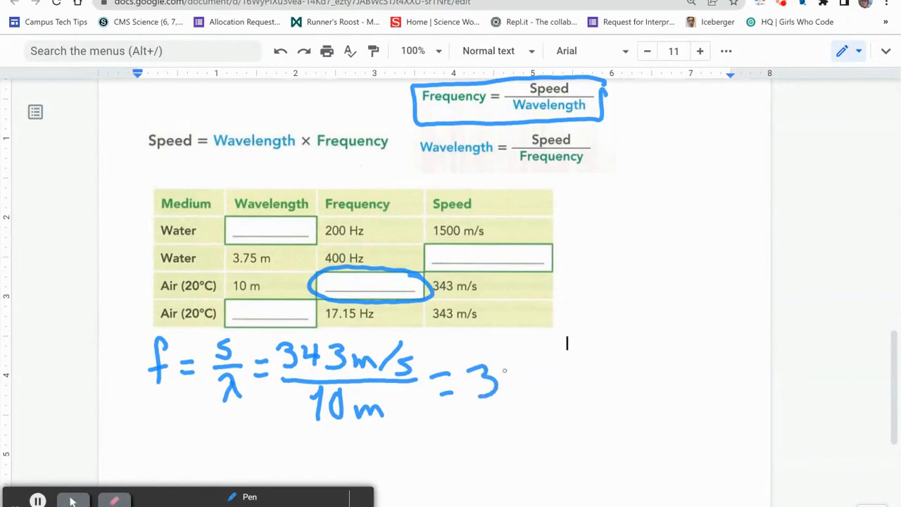
{"action": "left_click_drag", "start_coordinate": [493, 384], "coordinate": [571, 395]}
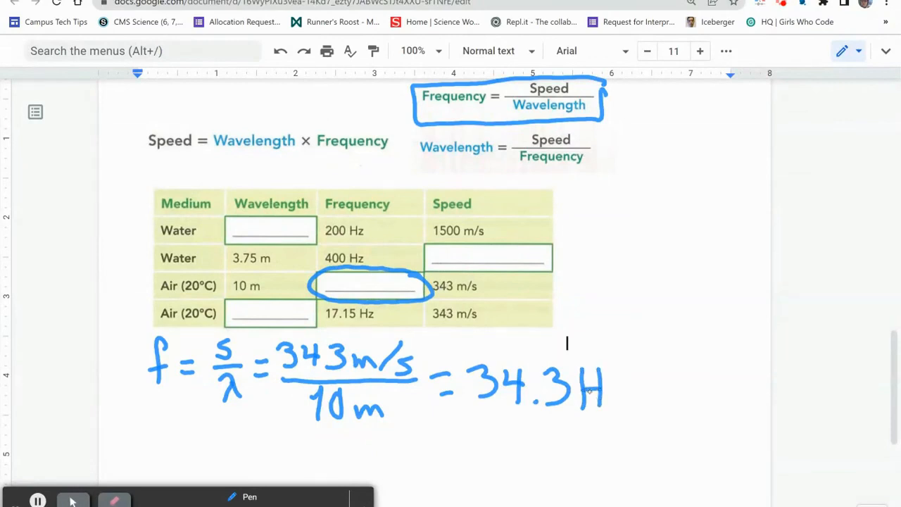
{"action": "left_click_drag", "start_coordinate": [588, 394], "coordinate": [627, 412]}
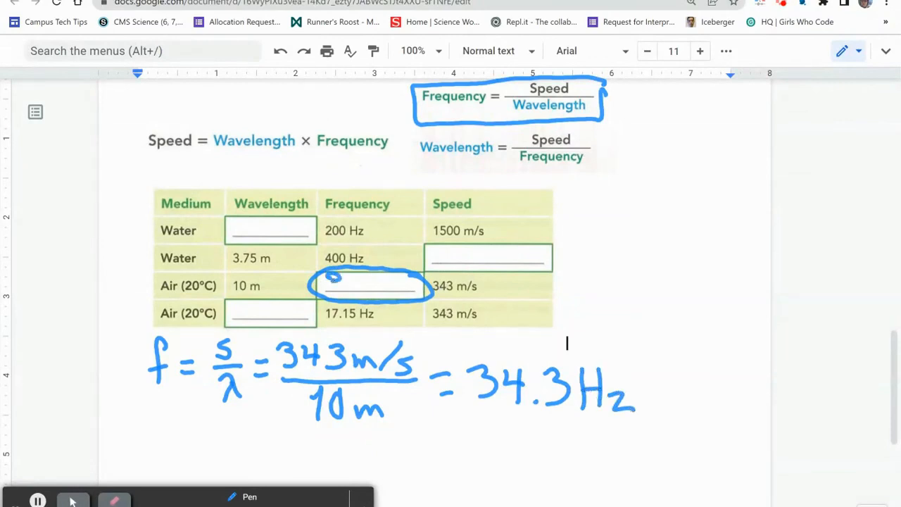
{"action": "type", "text": "34."}
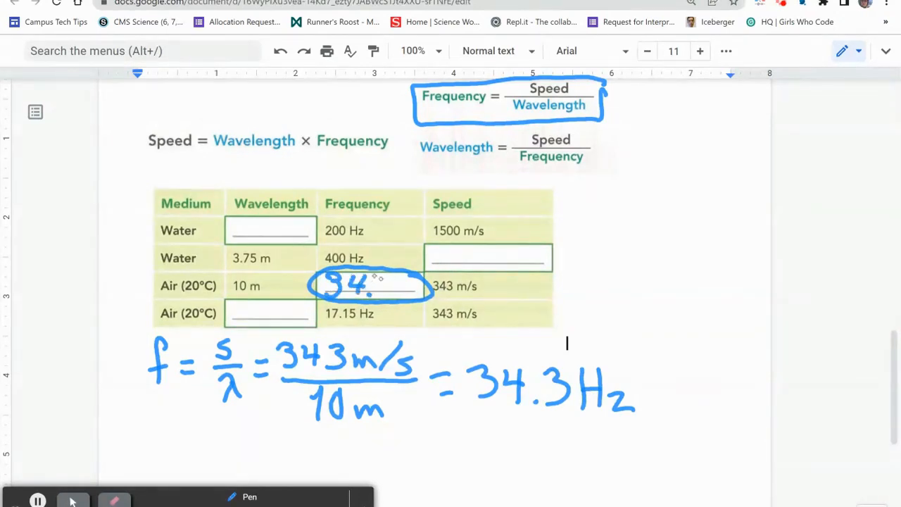